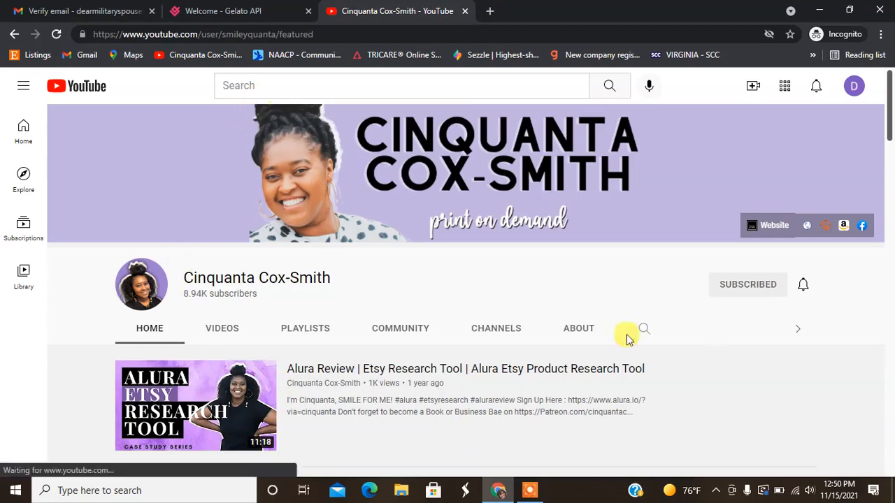
- Switch to the Gelato dashboard and browse the Product Catalog categories like Apparel and Mugs
click(224, 11)
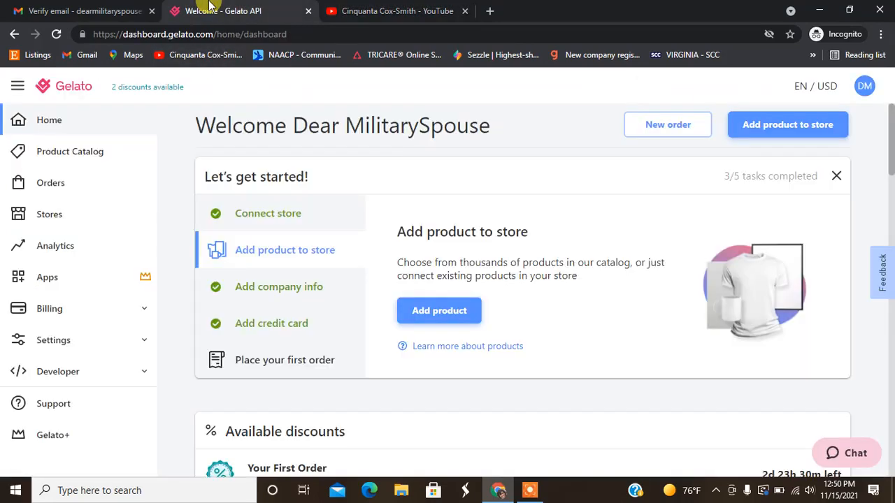
mouse_move(294, 258)
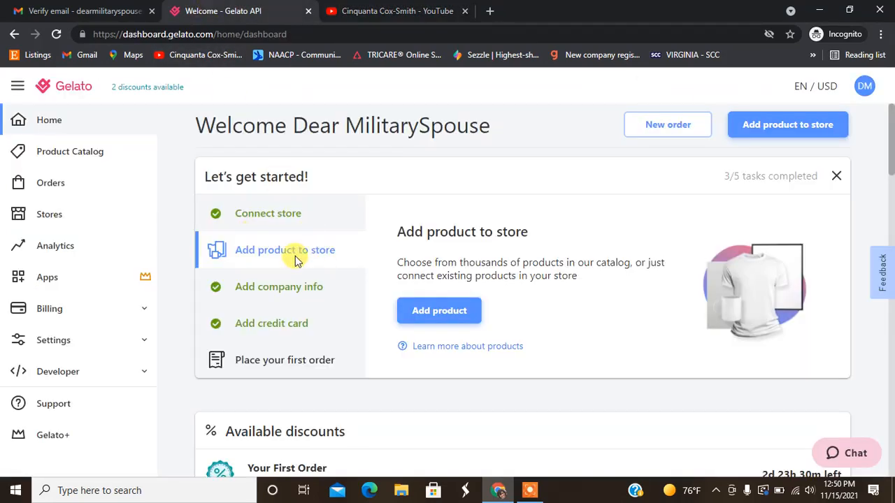
mouse_move(70, 171)
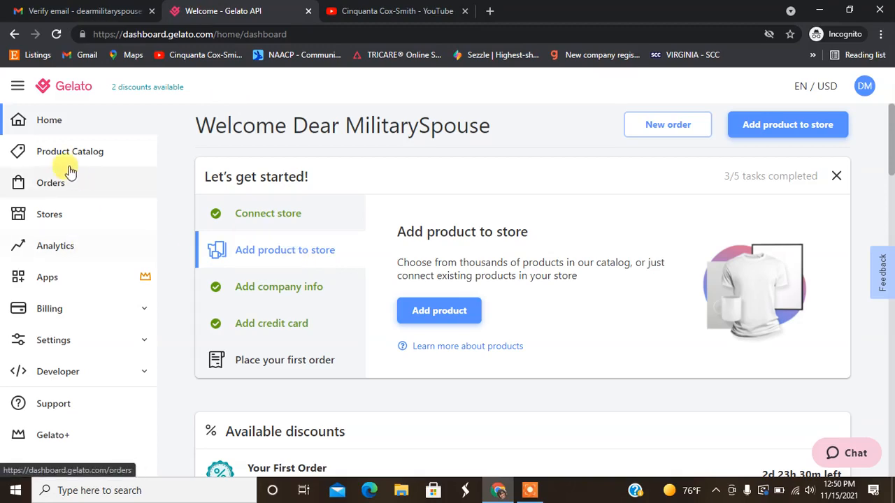
click(70, 151)
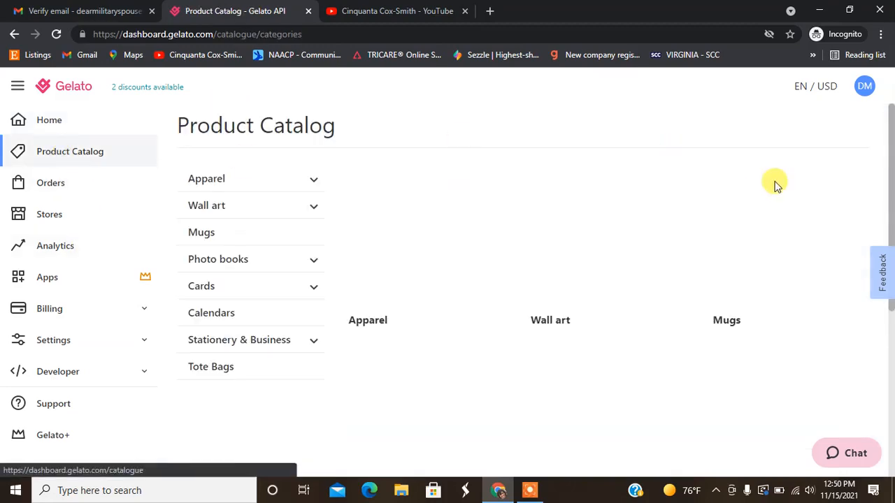
scroll(down, 3)
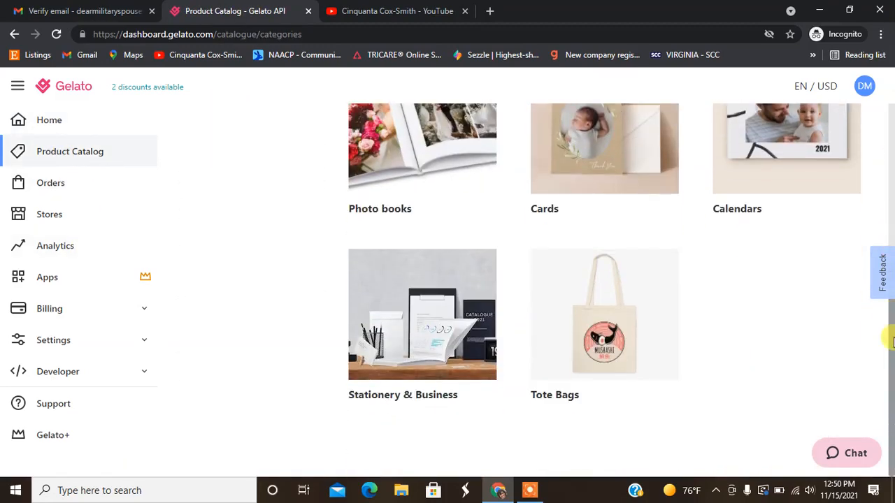
scroll(up, 3)
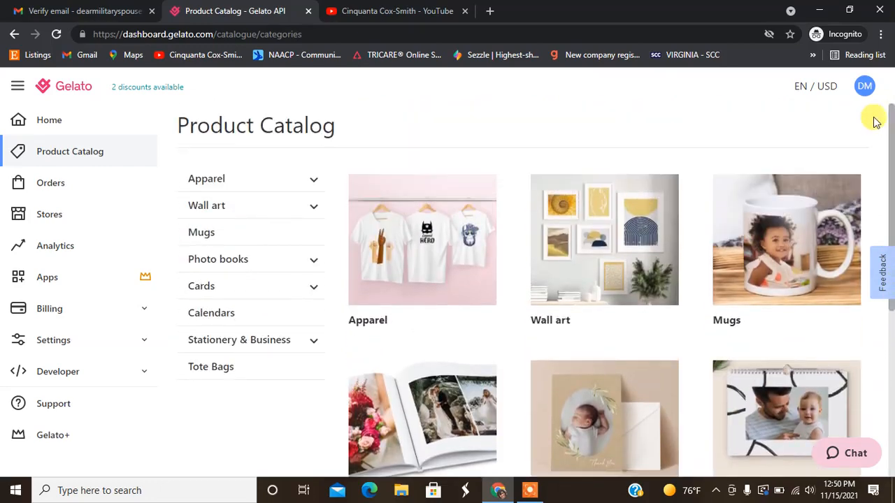
mouse_move(56, 246)
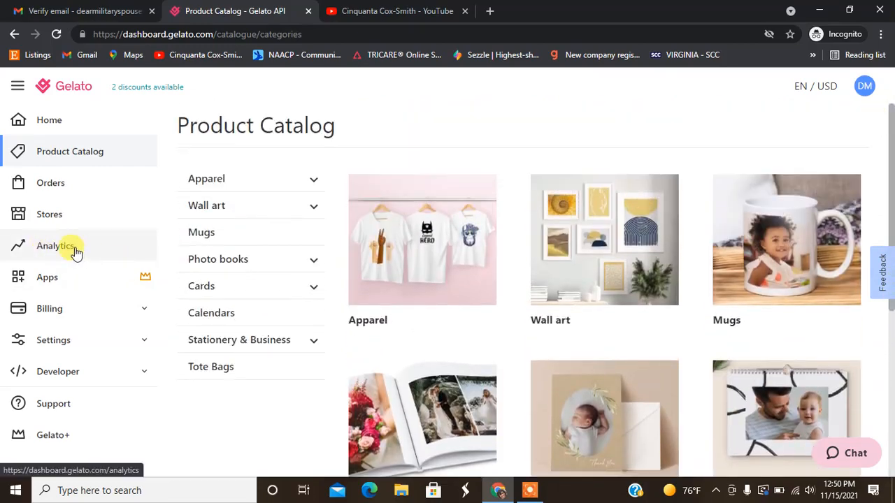
- Open Analytics and scroll down to the empty Product split section
click(55, 245)
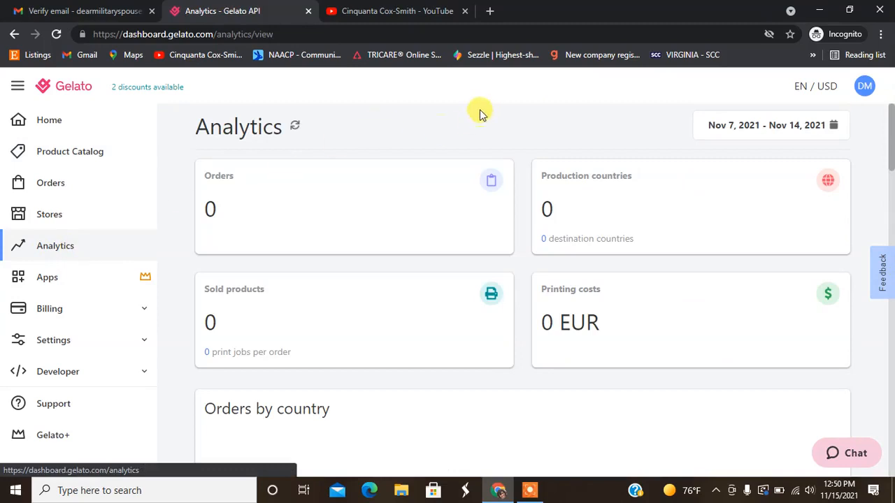
mouse_move(570, 278)
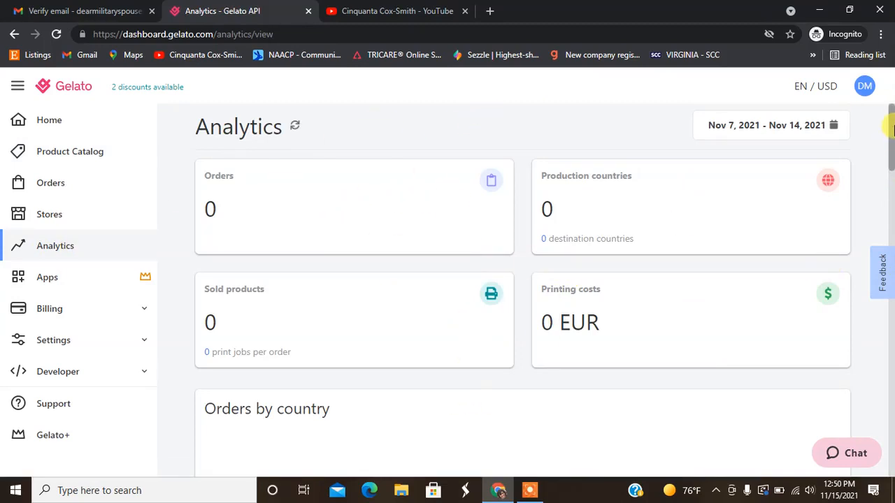
scroll(down, 3)
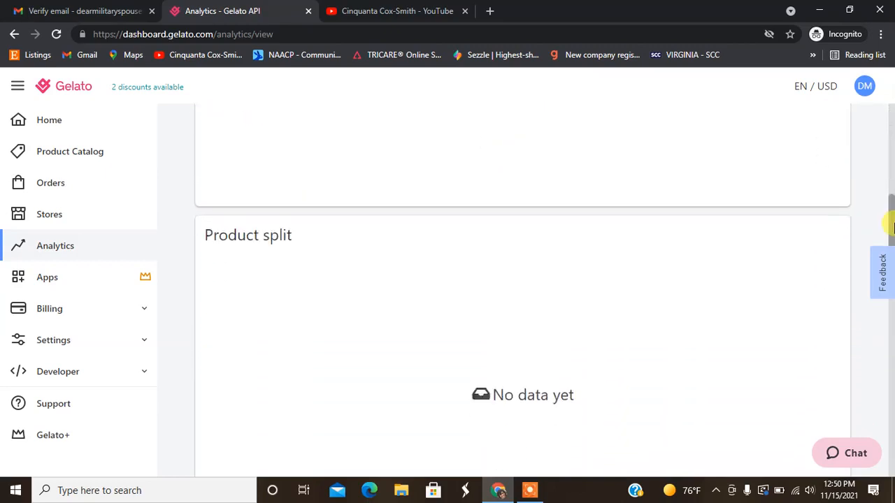
scroll(down, 3)
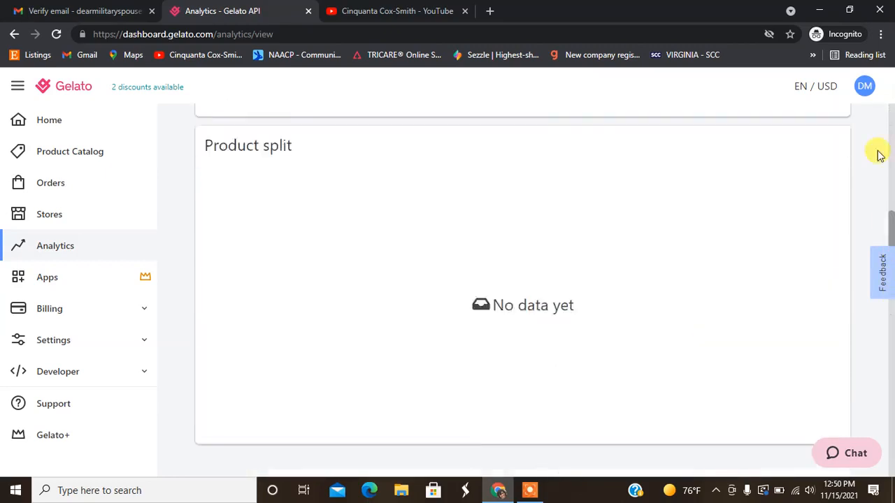
- Browse the Gelato+ app cards such as Product Personalization and Shutterstock Essential
click(47, 277)
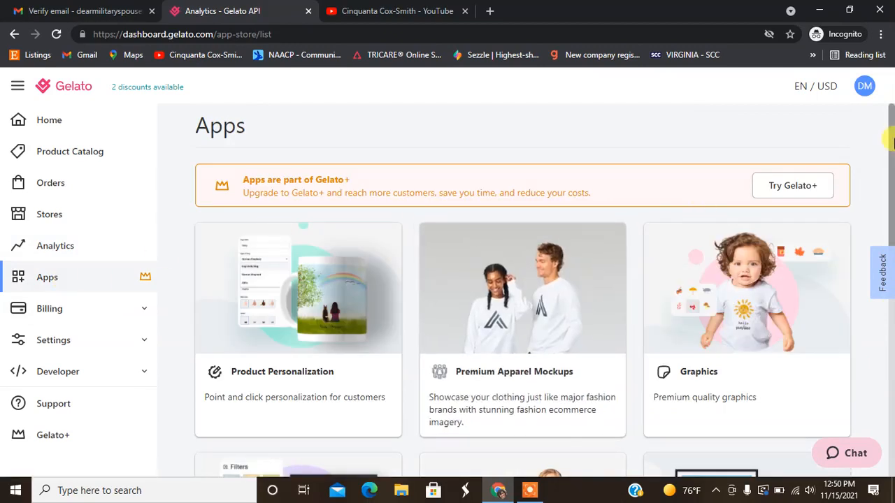
scroll(down, 3)
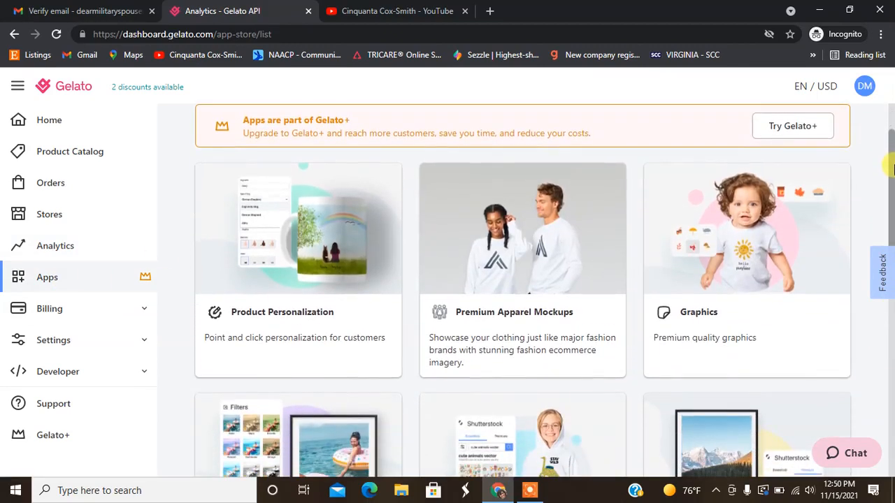
mouse_move(598, 138)
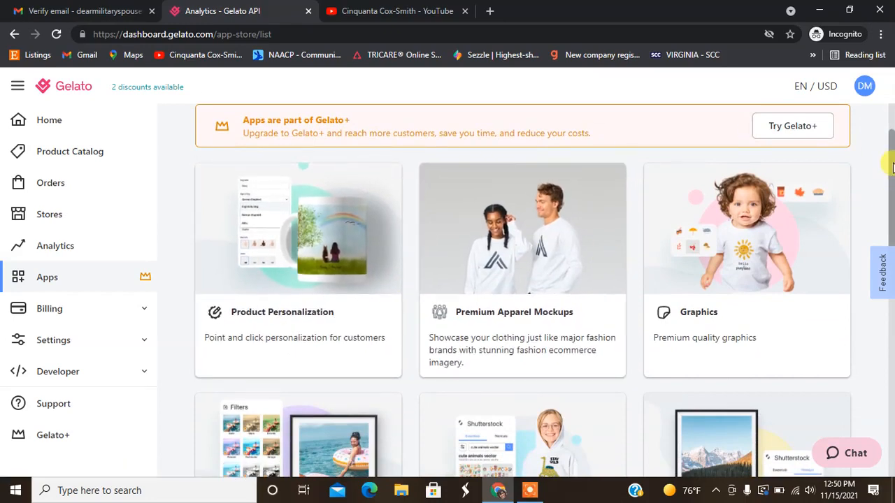
scroll(down, 3)
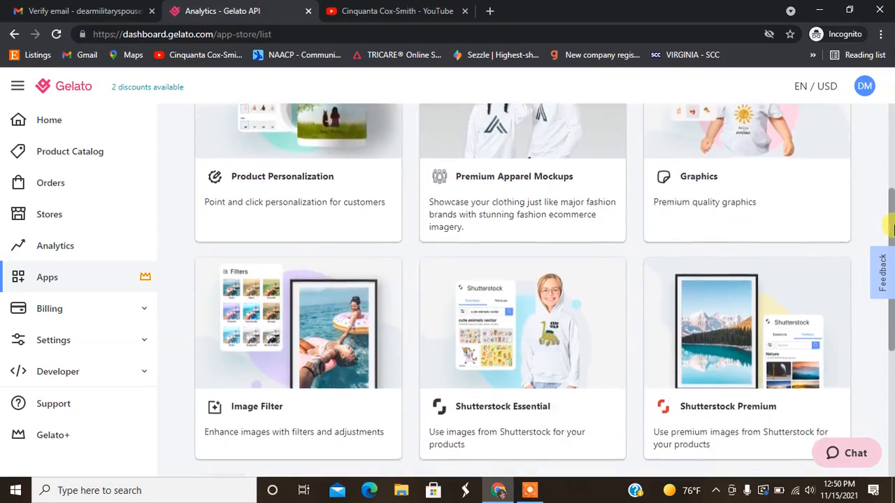
scroll(down, 3)
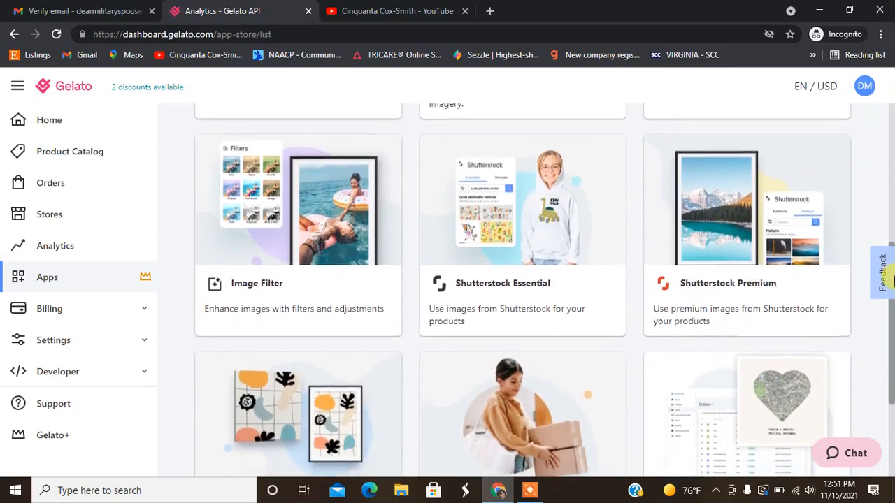
scroll(down, 3)
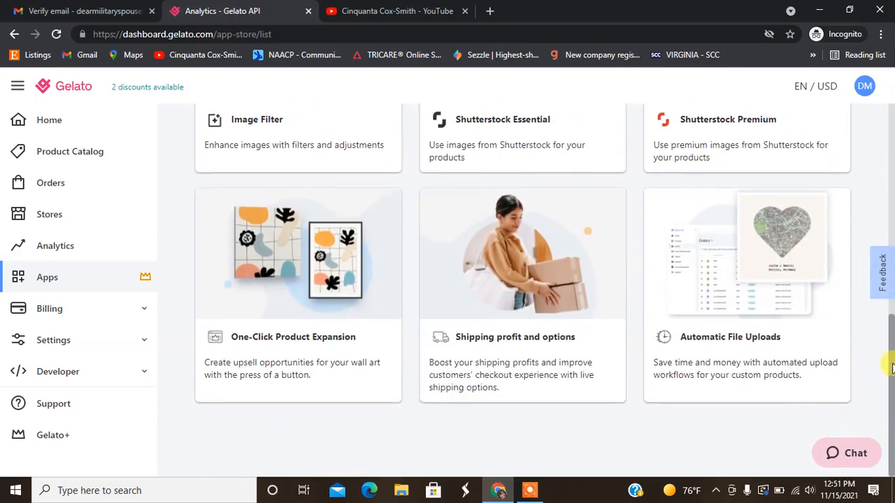
scroll(up, 3)
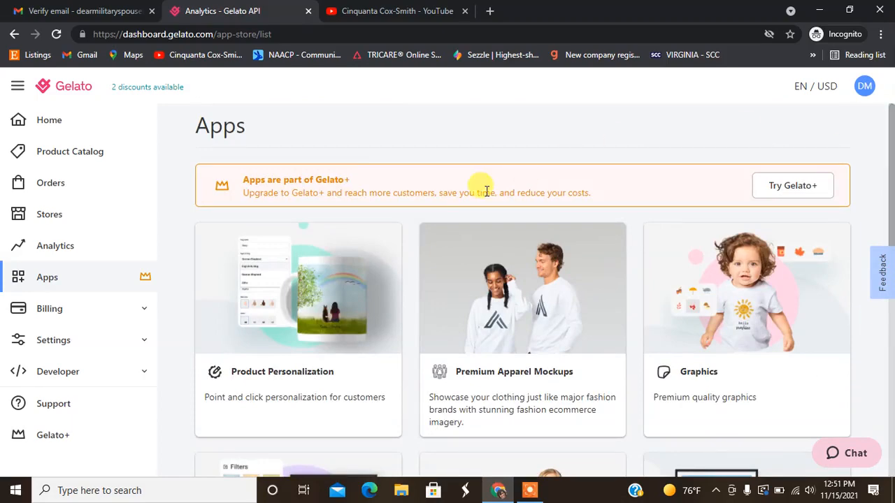
- Review the Free and 9.99 USD/month Plus plan feature lists on the Gelato+ page
click(52, 435)
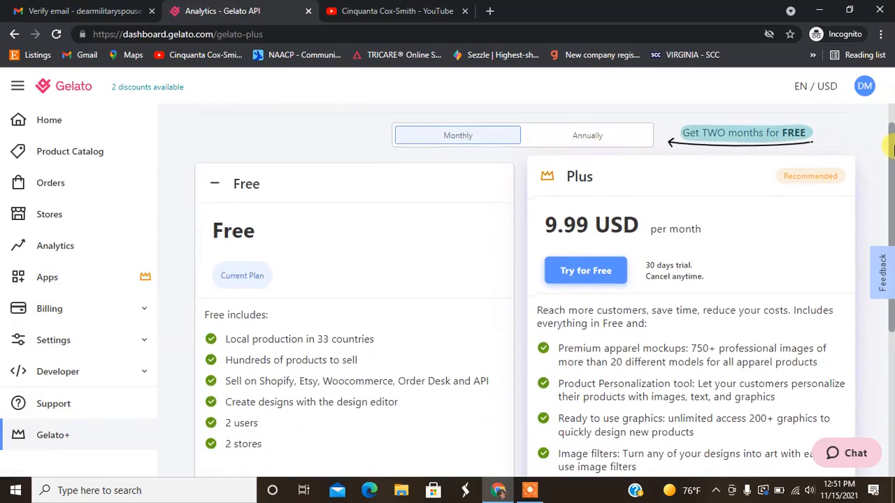
scroll(down, 3)
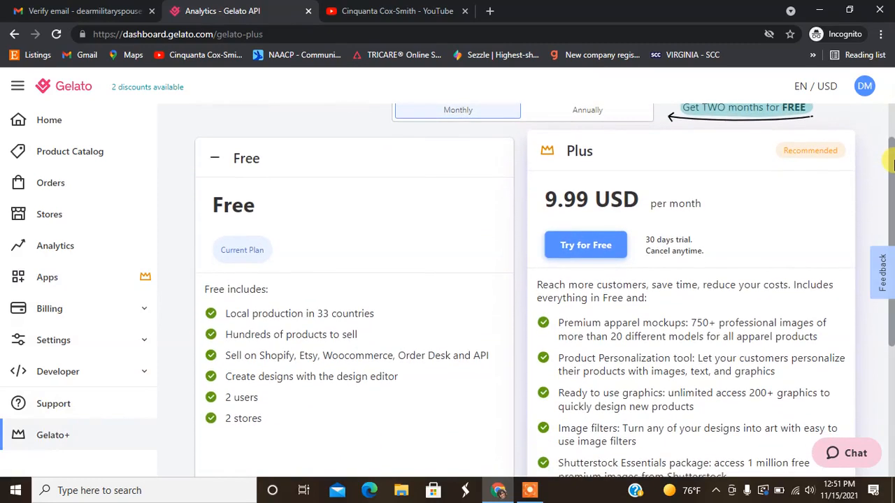
mouse_move(366, 269)
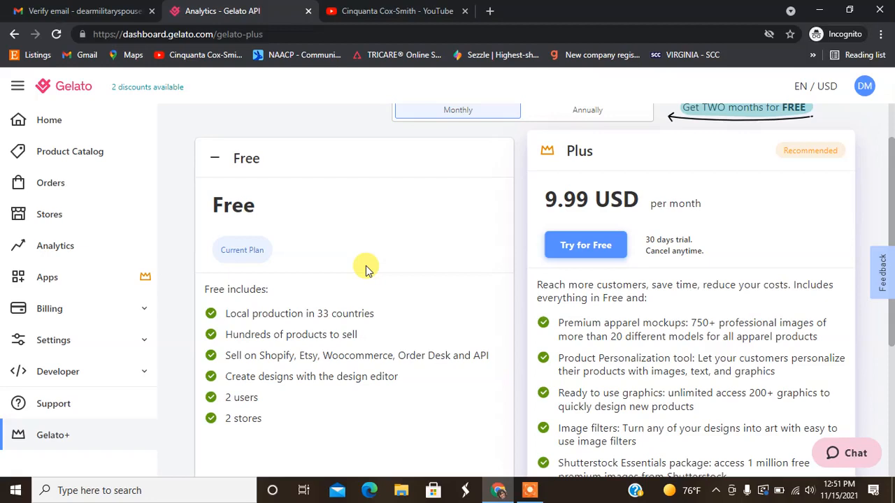
mouse_move(445, 274)
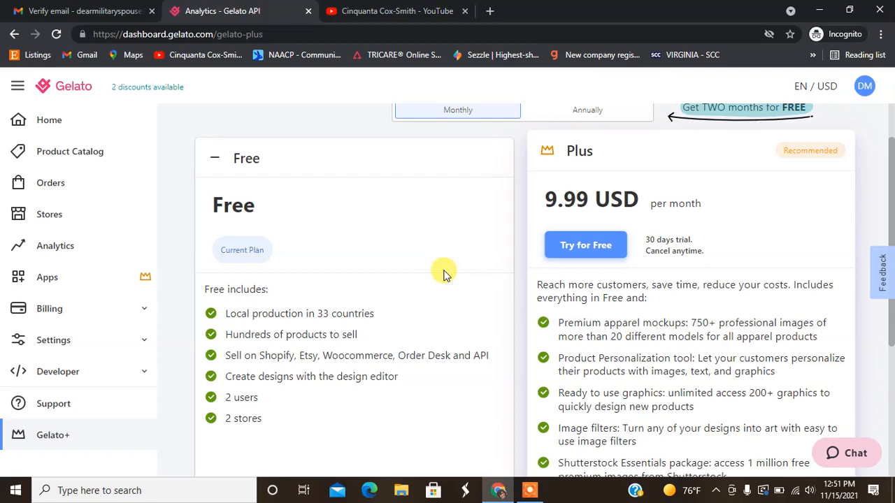
mouse_move(800, 208)
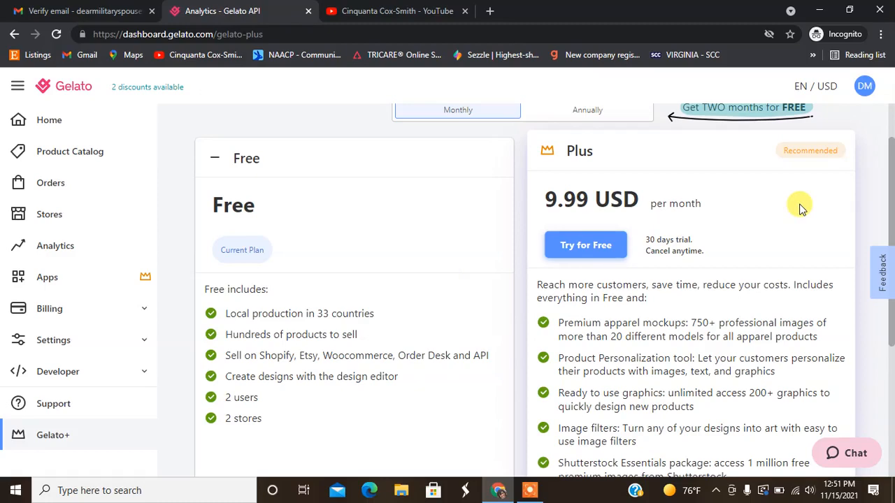
mouse_move(889, 167)
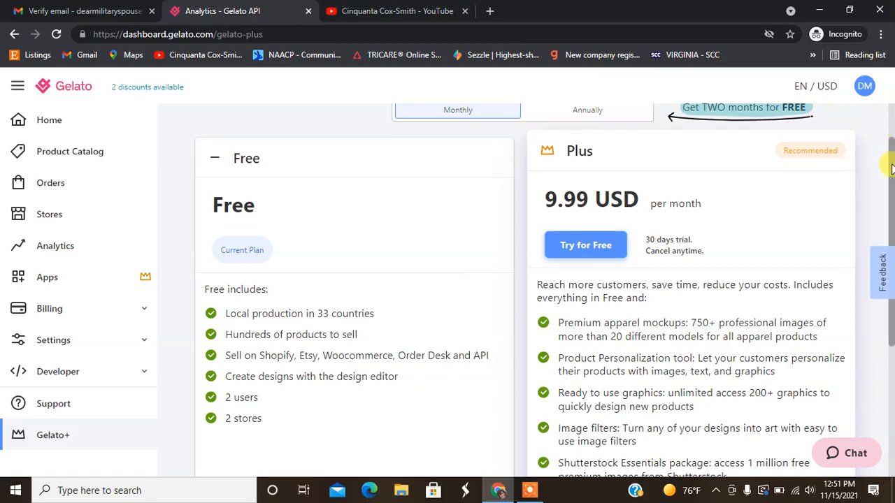
scroll(down, 3)
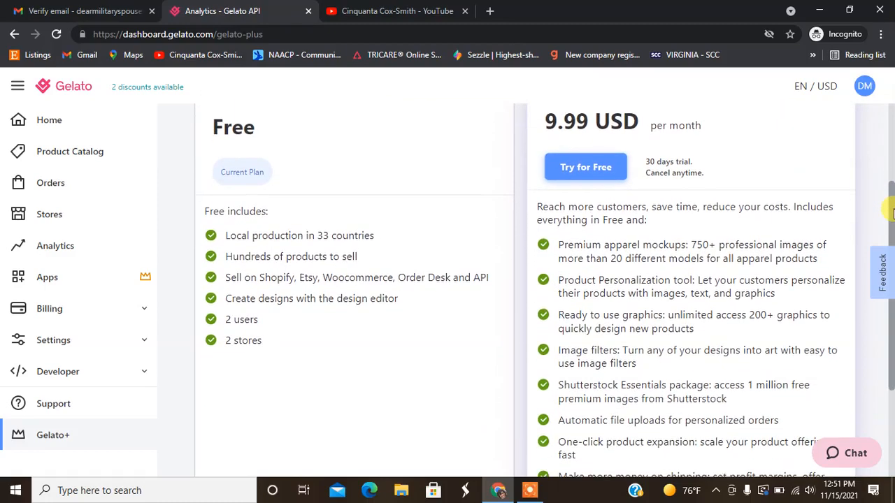
scroll(down, 3)
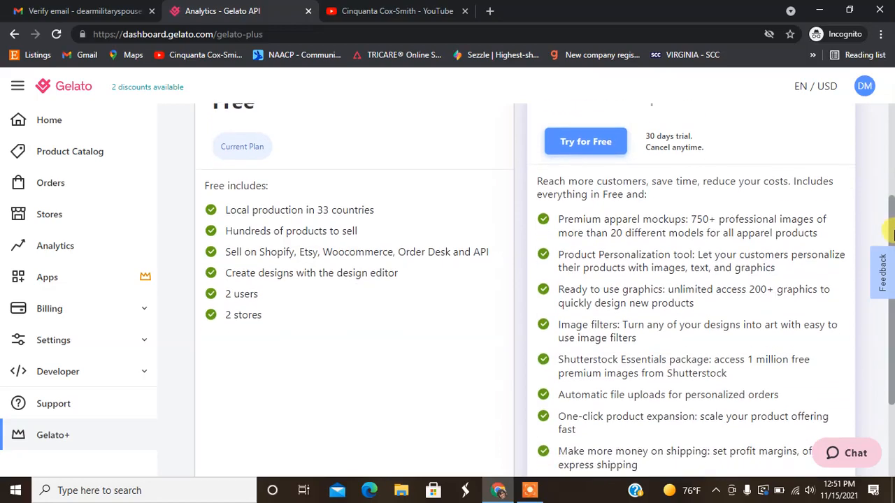
scroll(down, 3)
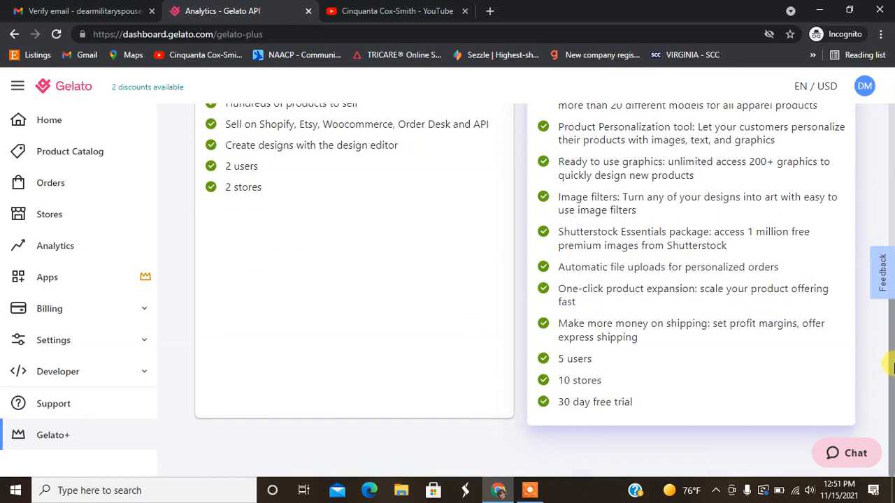
mouse_move(621, 259)
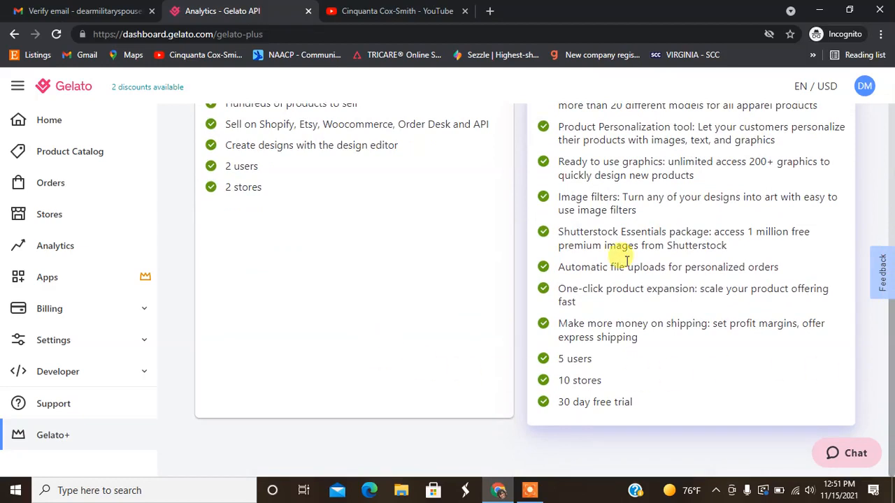
mouse_move(325, 224)
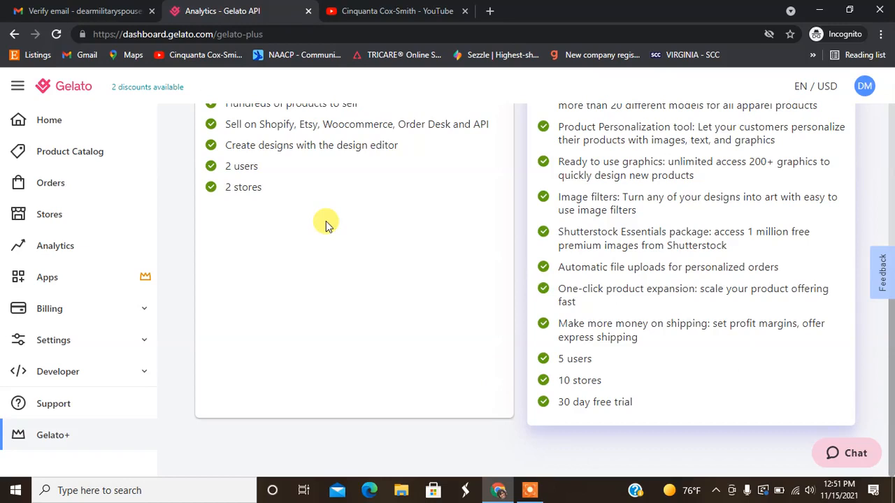
- From the home dashboard, start adding a product and choose the Apparel category
click(49, 120)
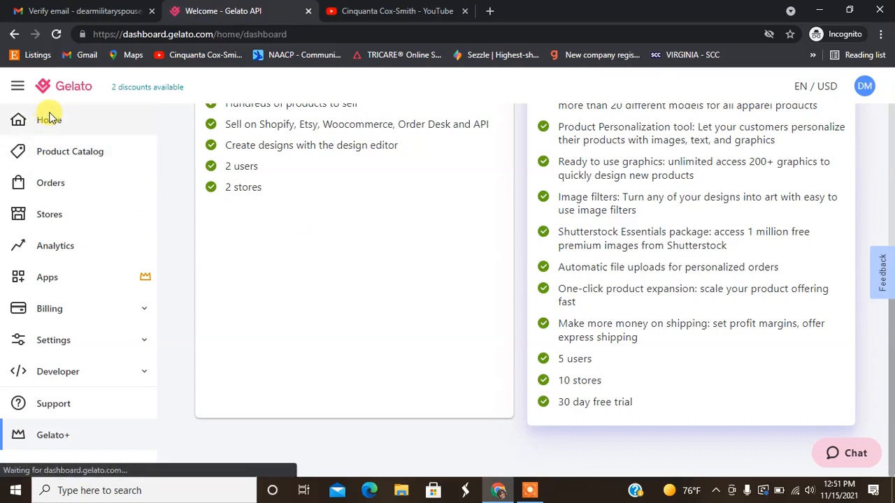
click(48, 120)
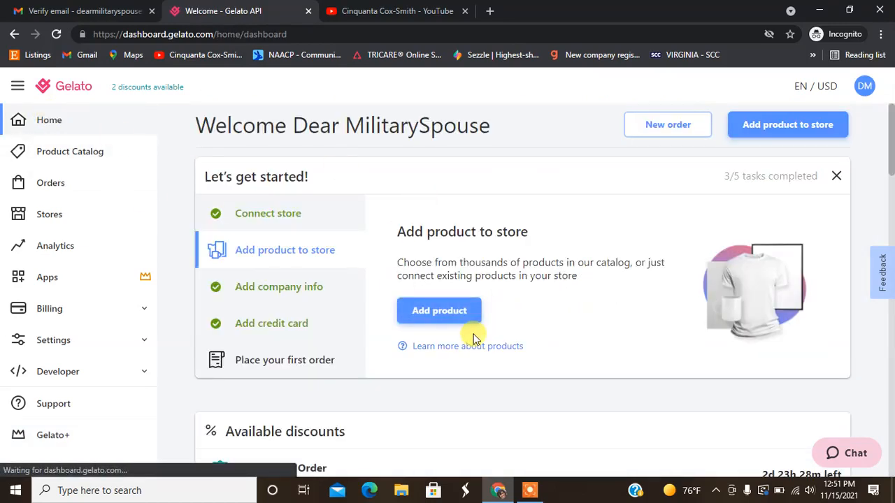
click(439, 311)
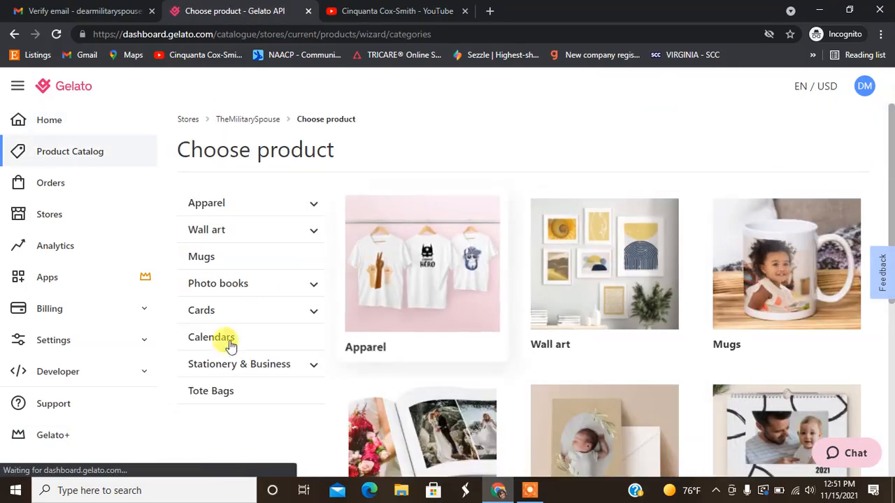
mouse_move(264, 212)
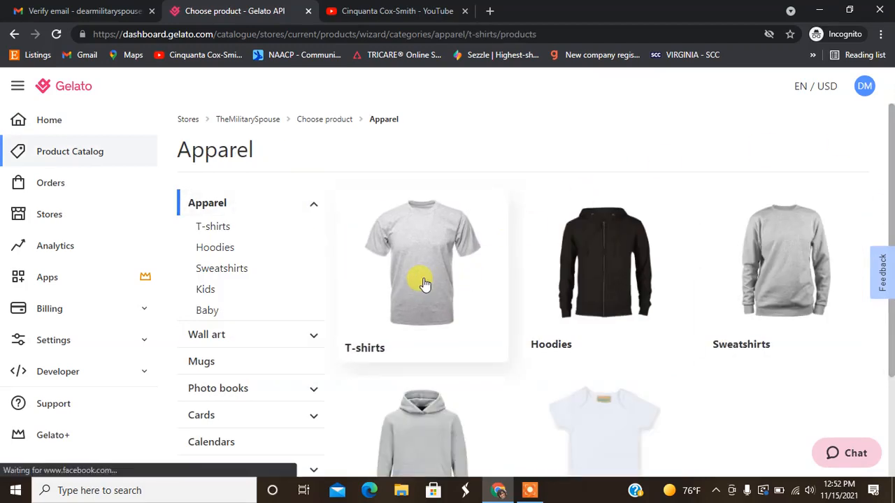
- Browse the T-shirts list and select the Classic Unisex Crewneck T-shirt
click(422, 273)
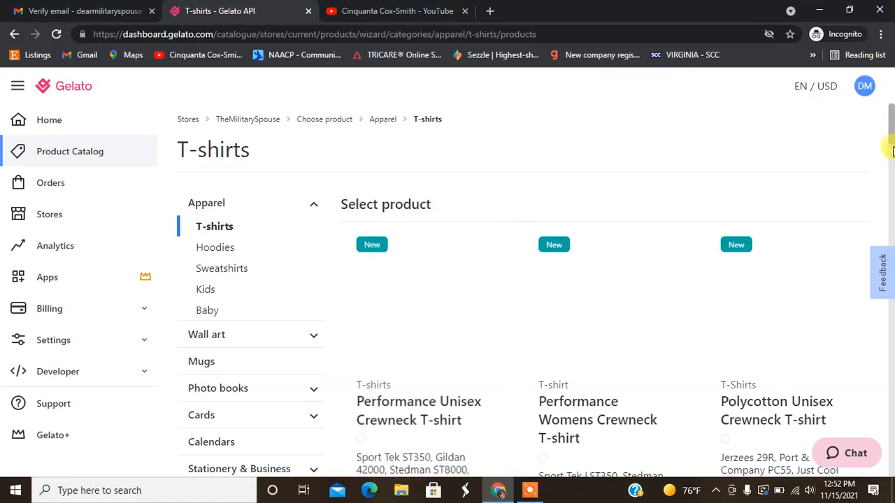
scroll(down, 3)
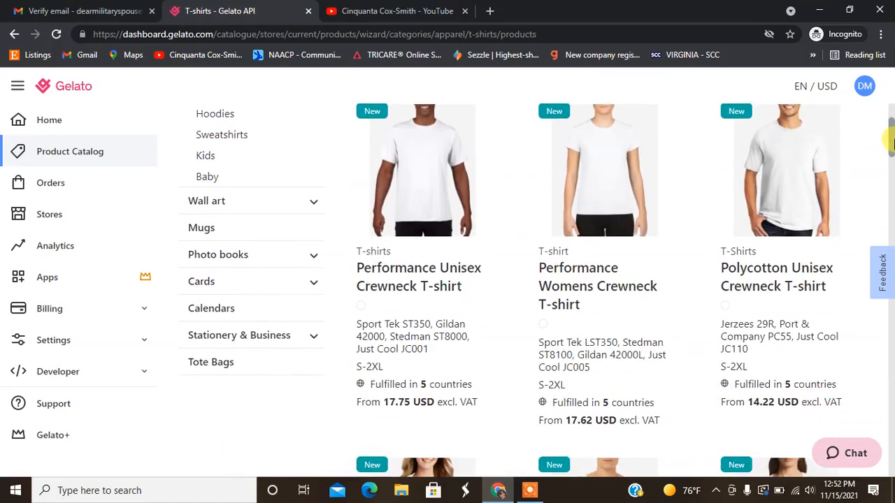
scroll(down, 3)
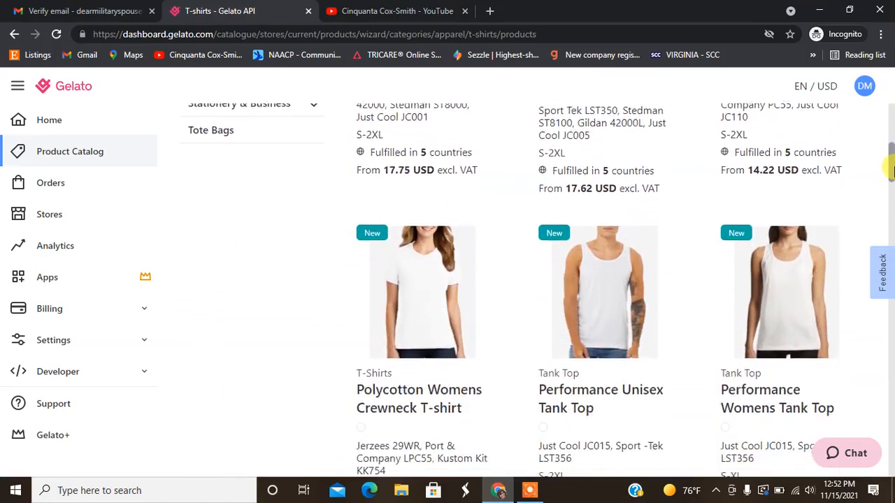
scroll(down, 3)
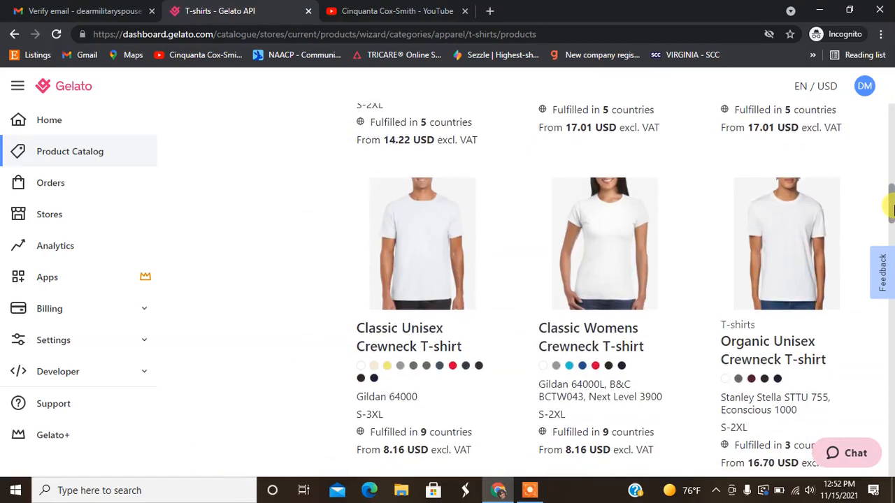
scroll(down, 3)
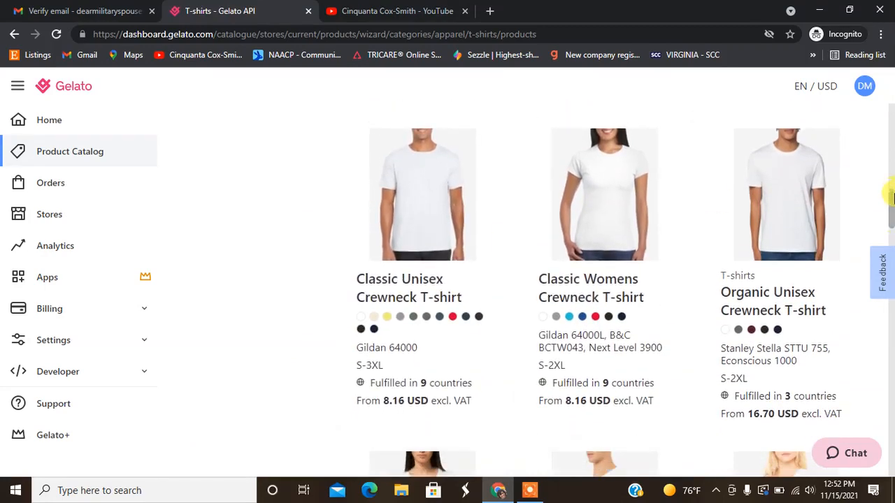
scroll(down, 3)
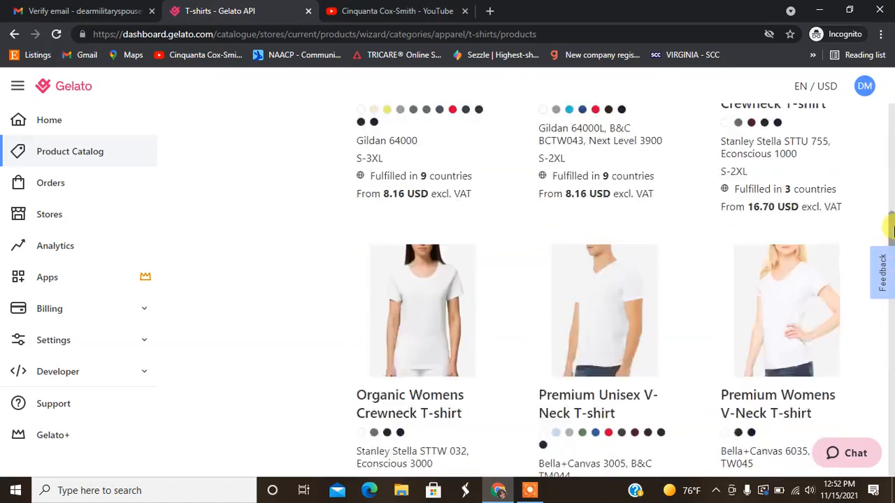
scroll(up, 3)
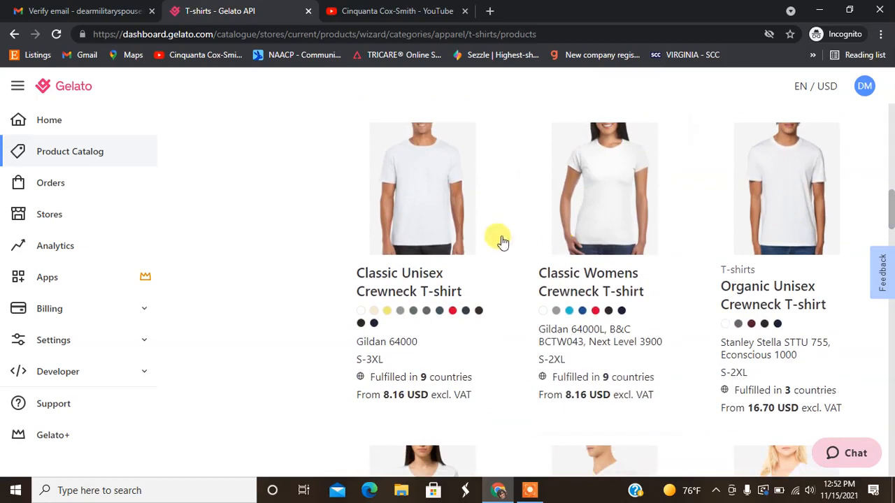
click(422, 188)
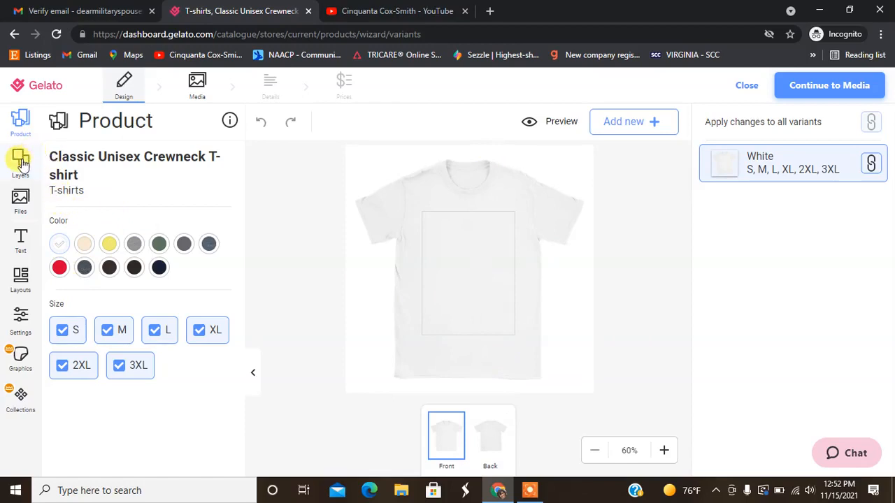
- Show the Files panel in the T-shirt design editor
click(20, 201)
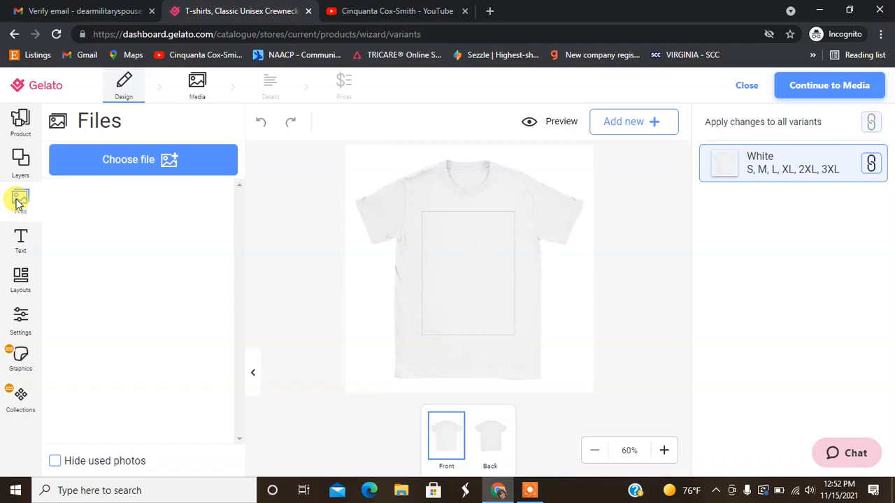
mouse_move(155, 191)
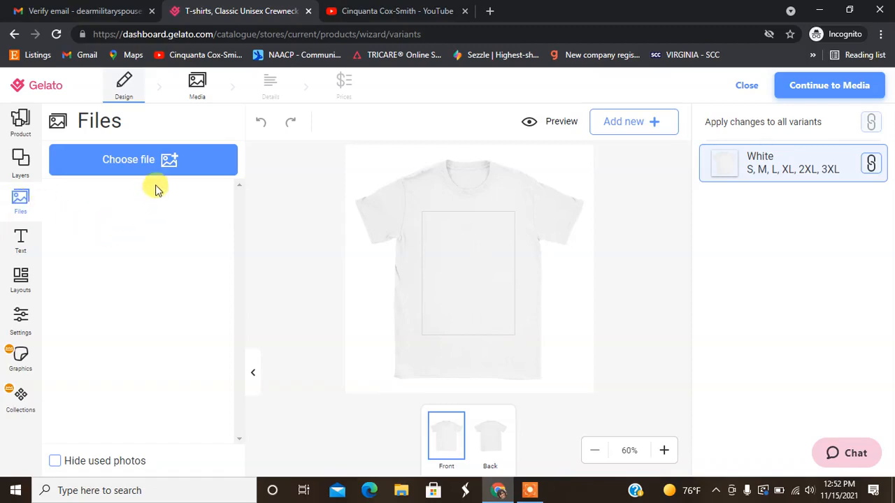
- Upload the slogan image from the device, add it to the shirt front, and reposition it
click(143, 159)
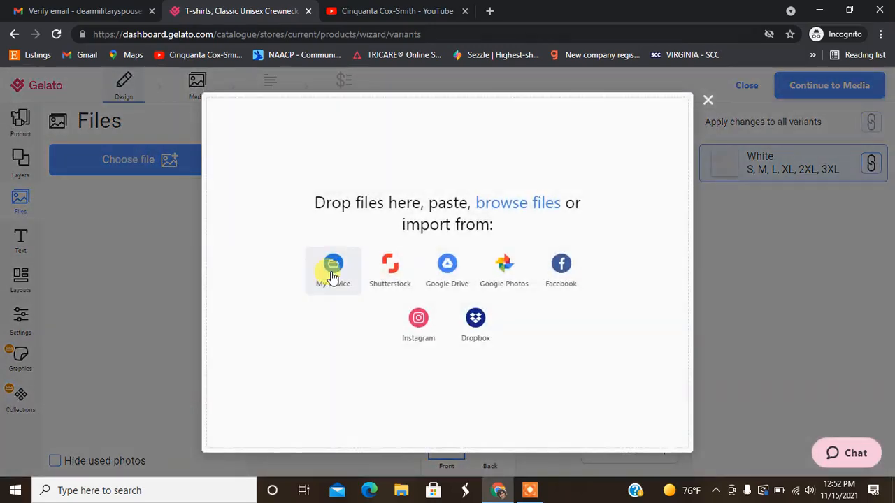
click(333, 269)
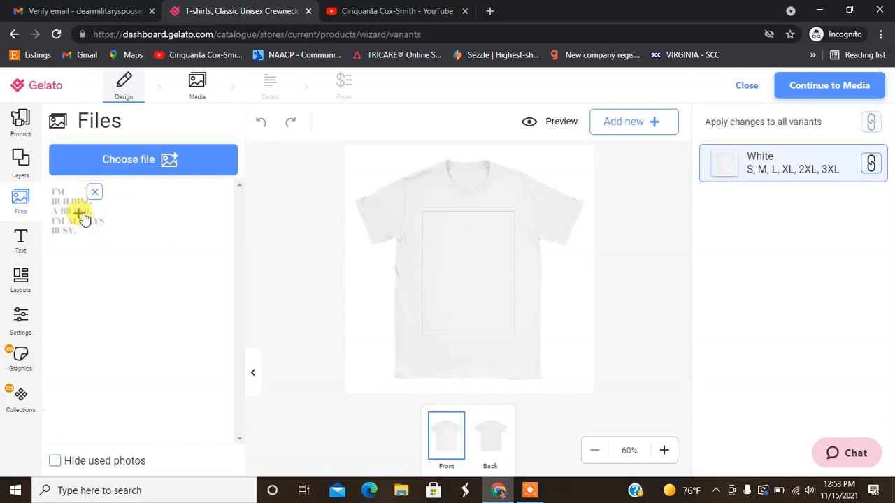
click(77, 211)
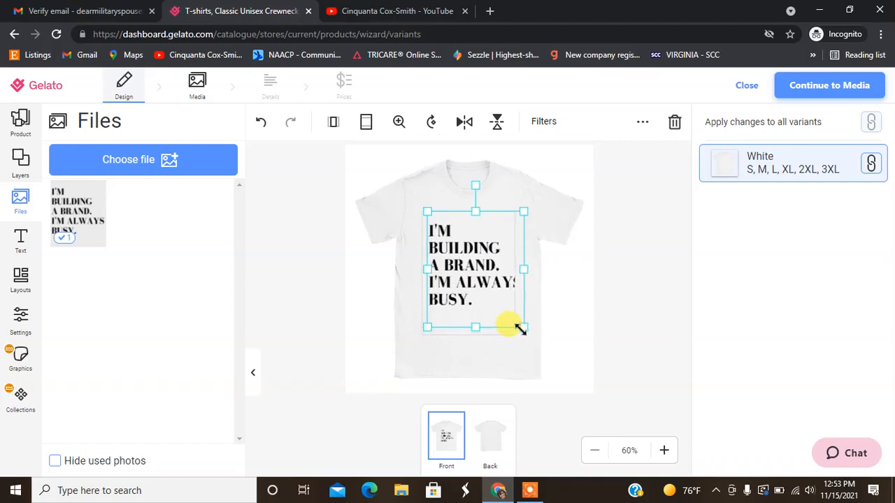
click(577, 290)
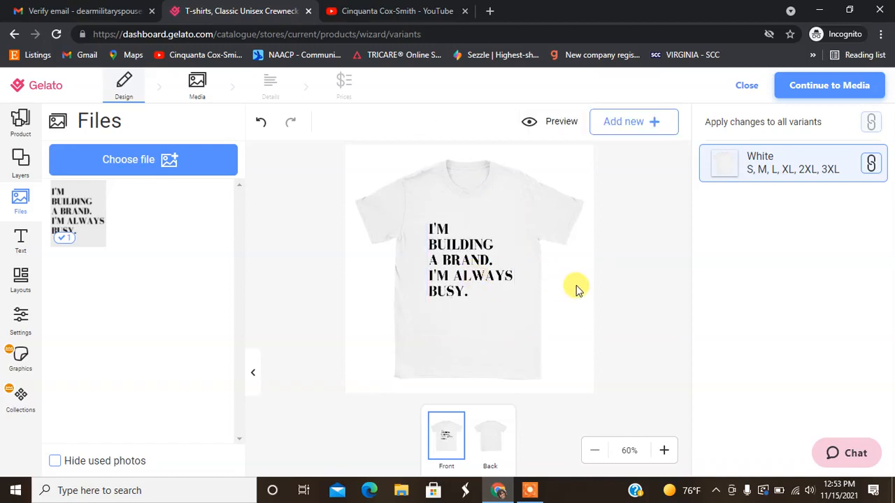
click(470, 259)
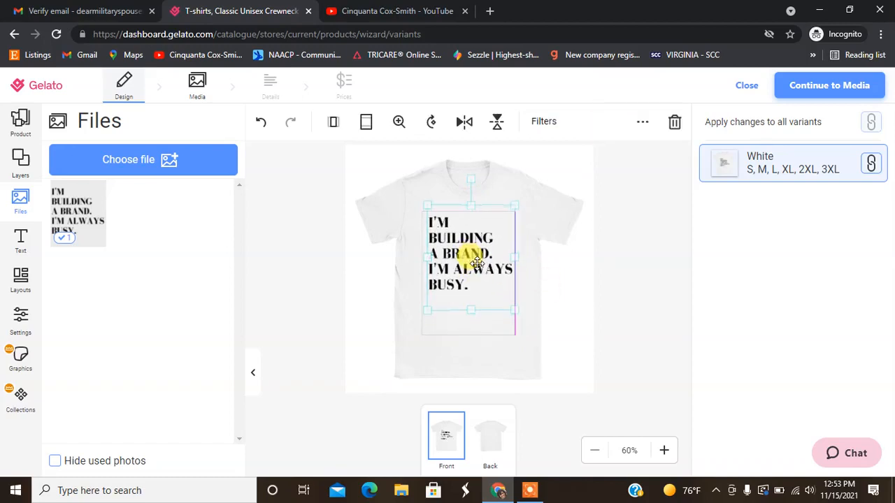
click(590, 238)
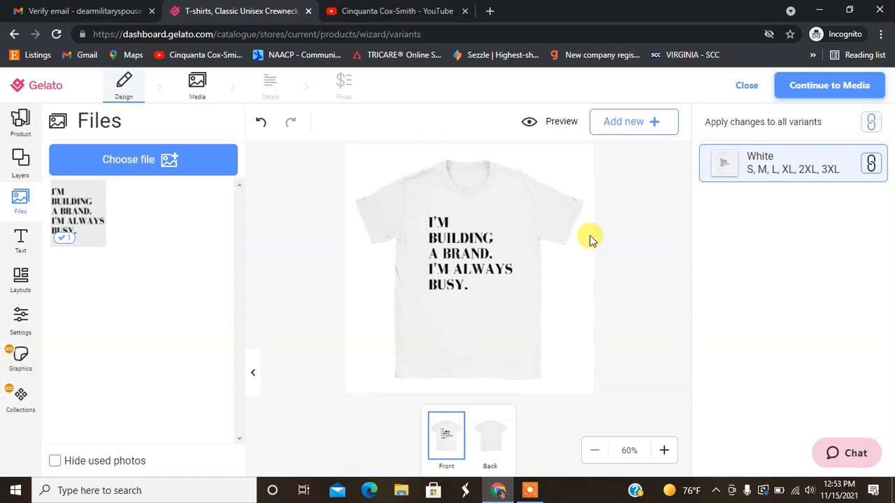
mouse_move(544, 172)
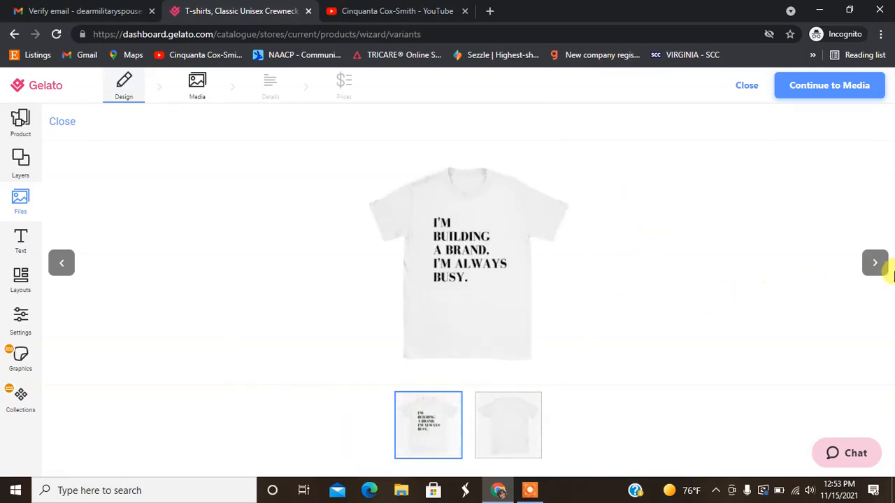
click(508, 425)
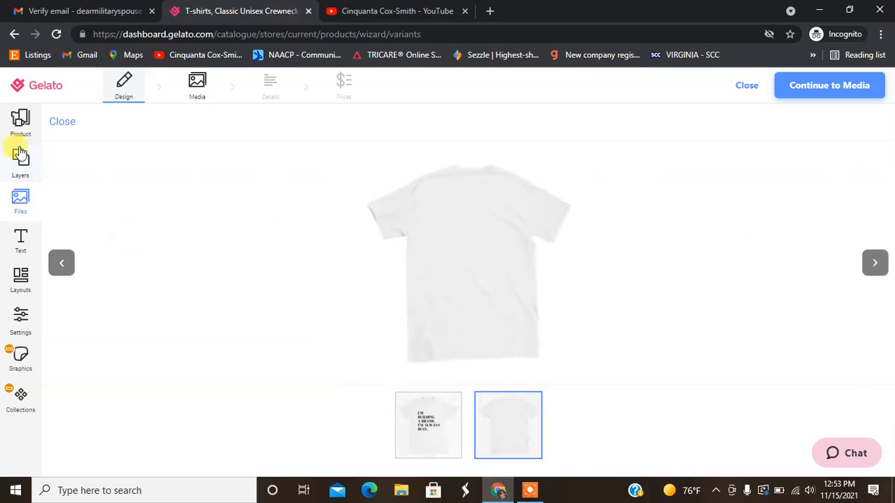
click(20, 199)
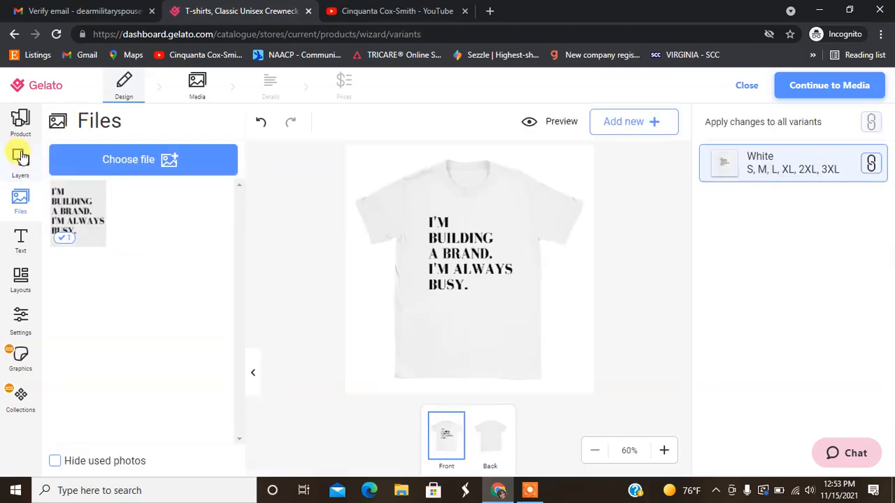
- Add Sports Grey, Cornsilk and Natural colours, then preview the design on Natural
click(20, 123)
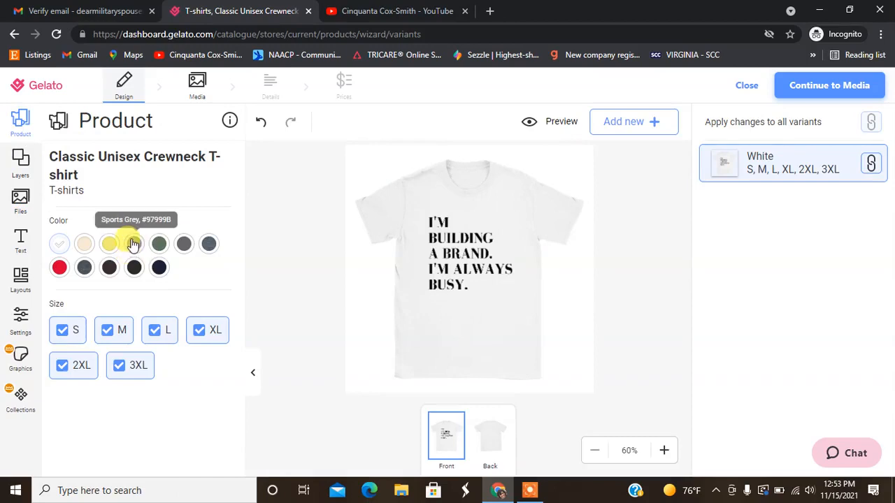
click(134, 243)
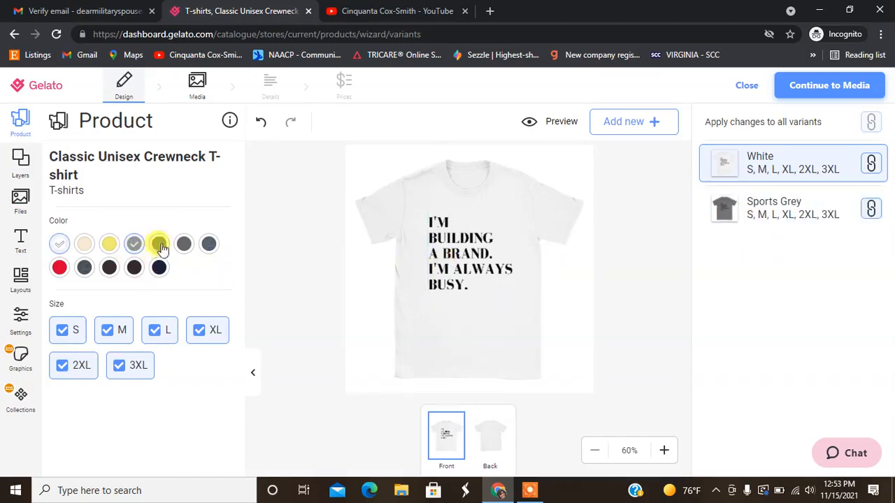
click(84, 243)
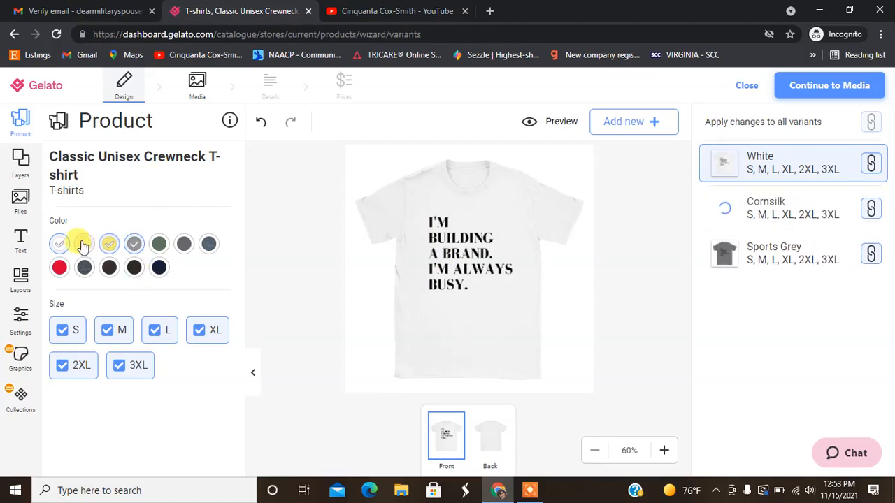
click(84, 243)
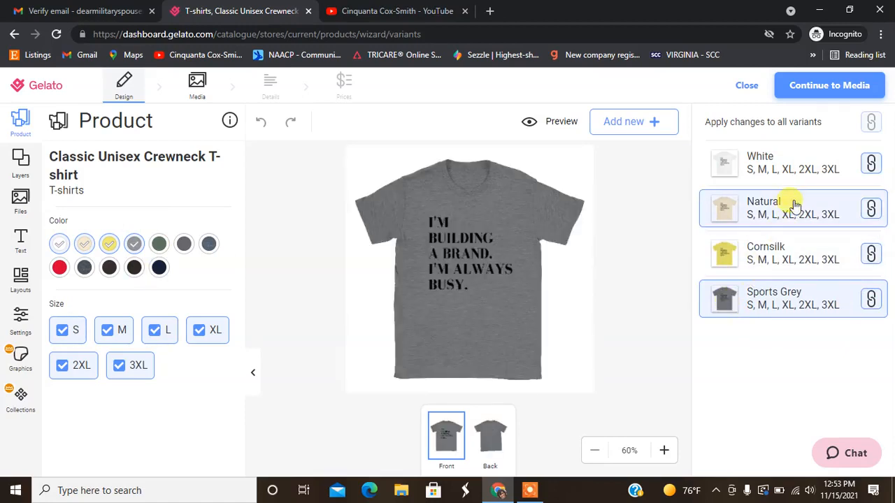
click(793, 208)
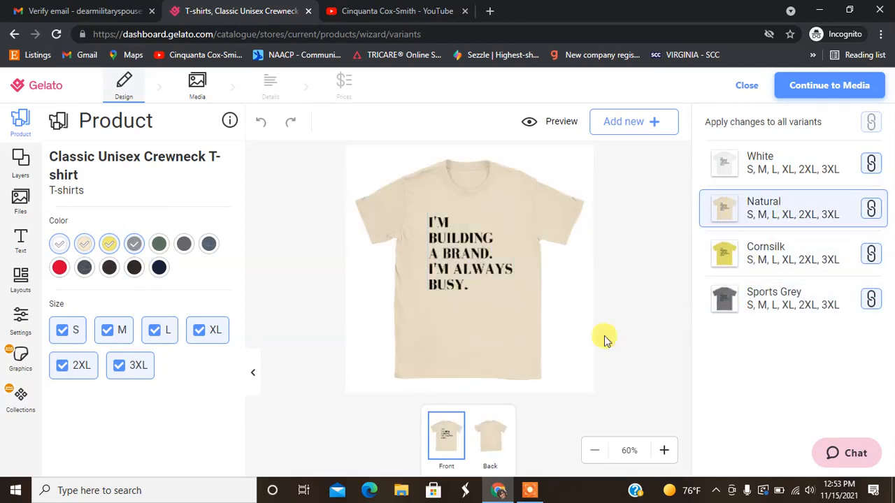
mouse_move(559, 367)
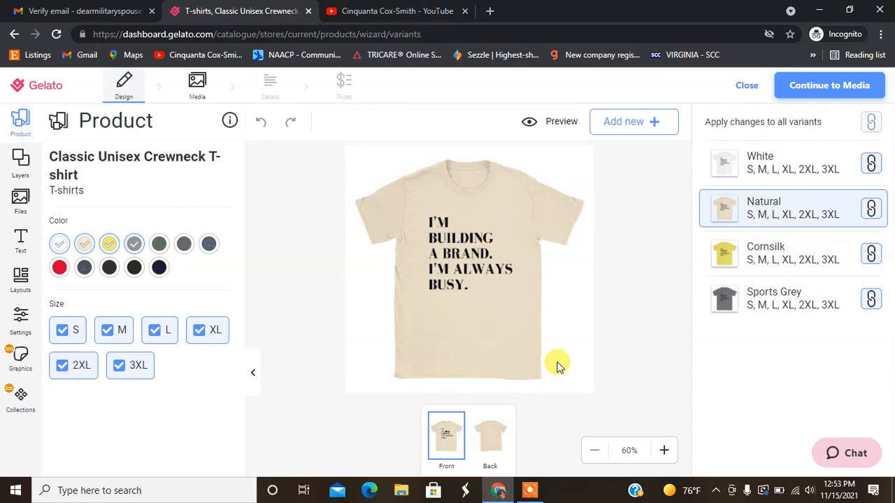
mouse_move(240, 358)
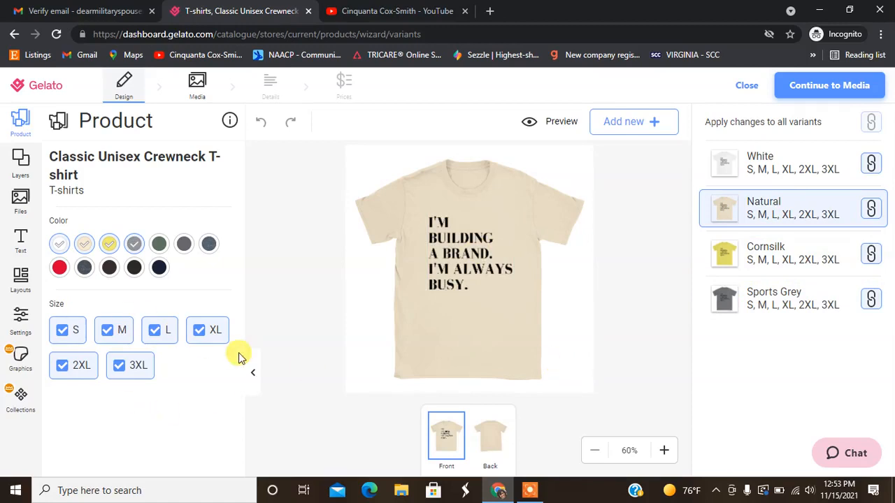
mouse_move(574, 231)
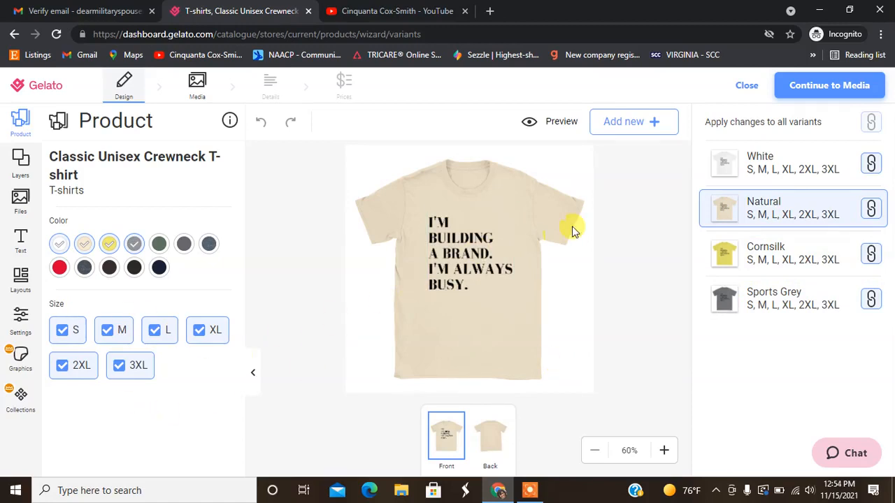
mouse_move(789, 131)
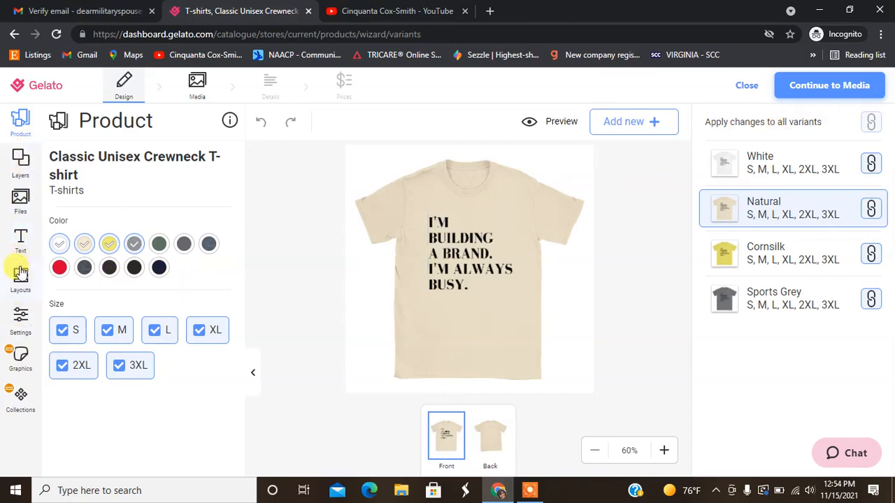
- Check the four colours in sizes S–3XL, then proceed to the Media step
click(21, 320)
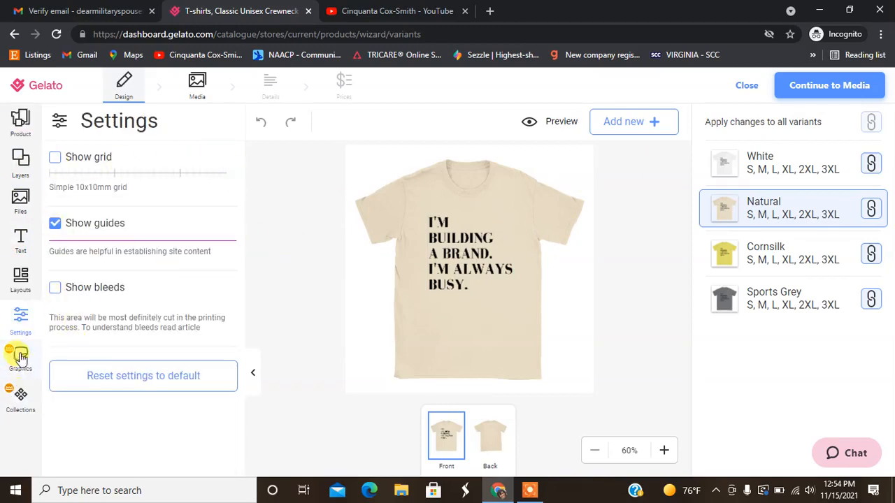
mouse_move(21, 420)
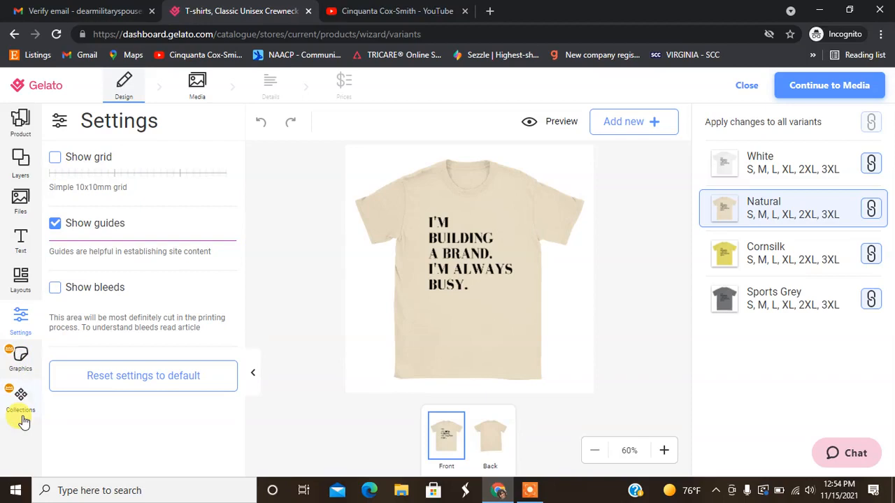
mouse_move(20, 122)
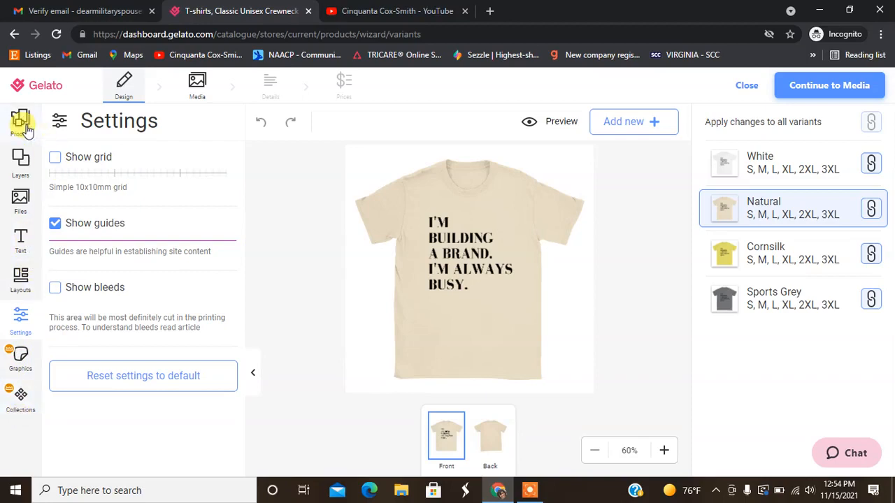
click(20, 124)
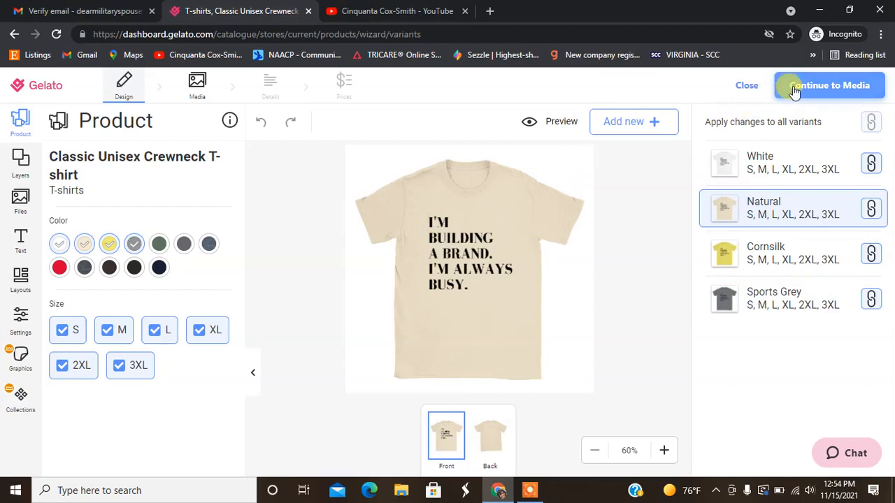
click(830, 85)
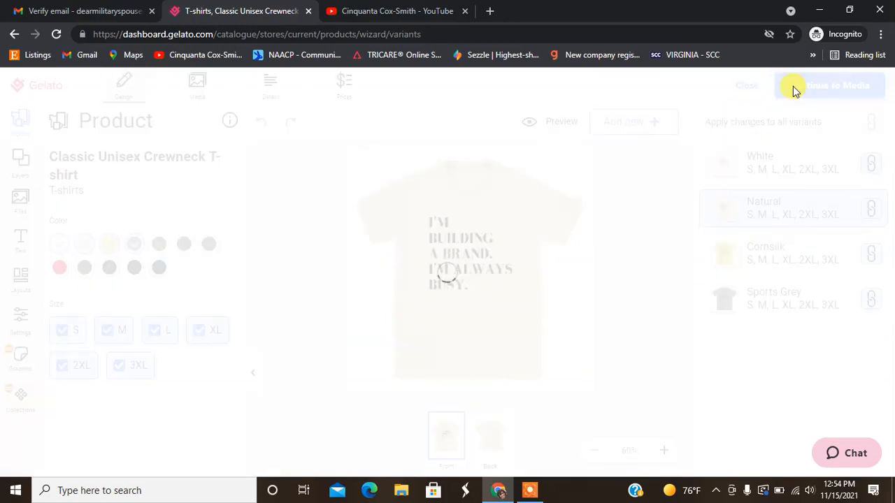
- Browse the flat-lay mockup carousel and set the Natural shirt as the main product image
click(828, 86)
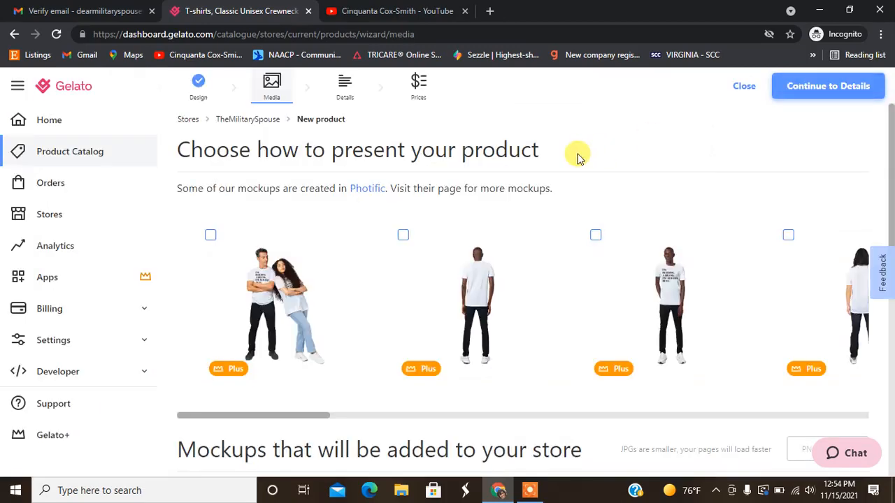
mouse_move(230, 348)
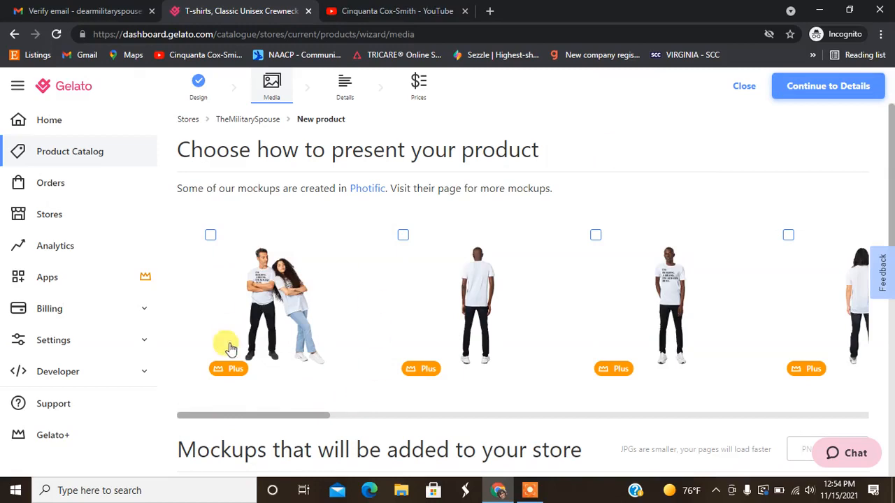
mouse_move(628, 388)
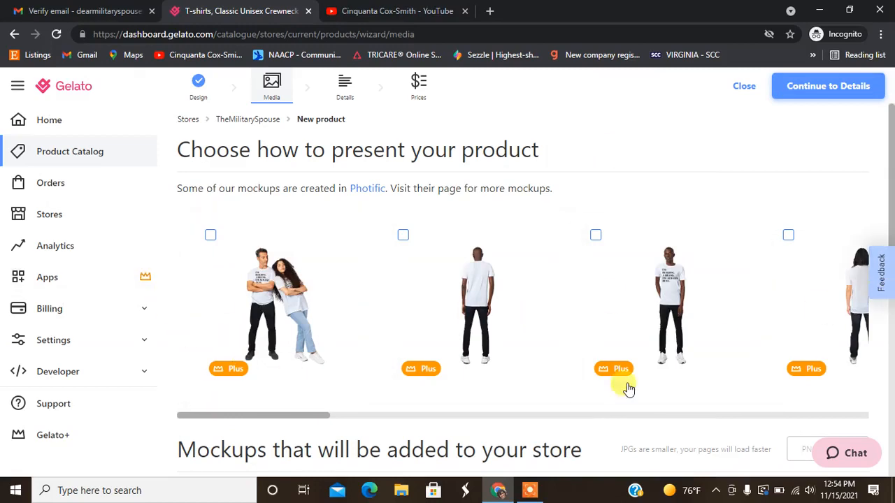
drag(252, 416, 342, 415)
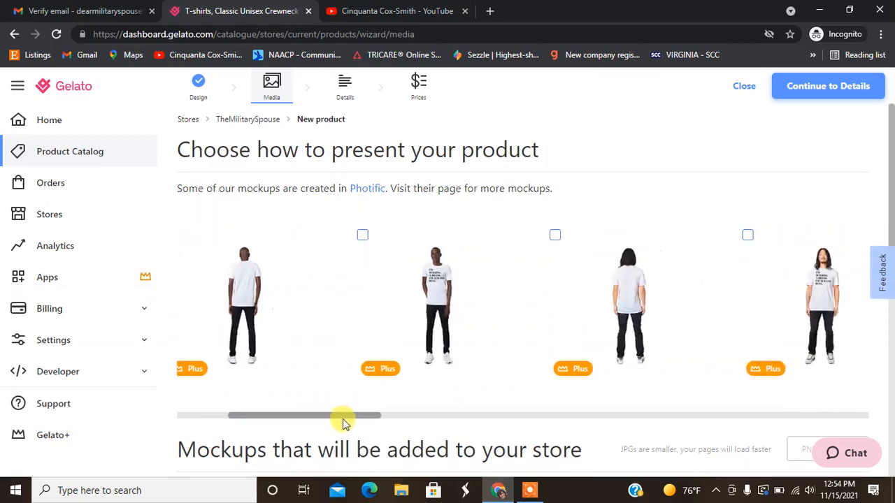
drag(343, 416, 542, 416)
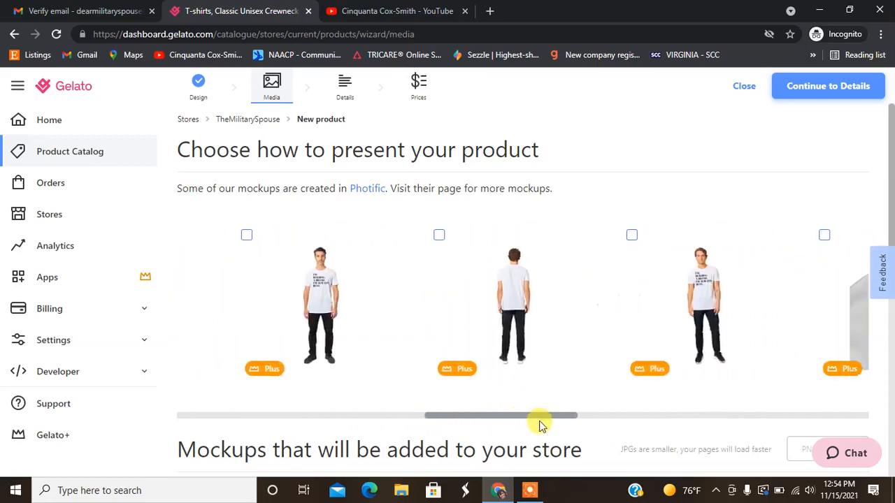
drag(538, 416, 639, 416)
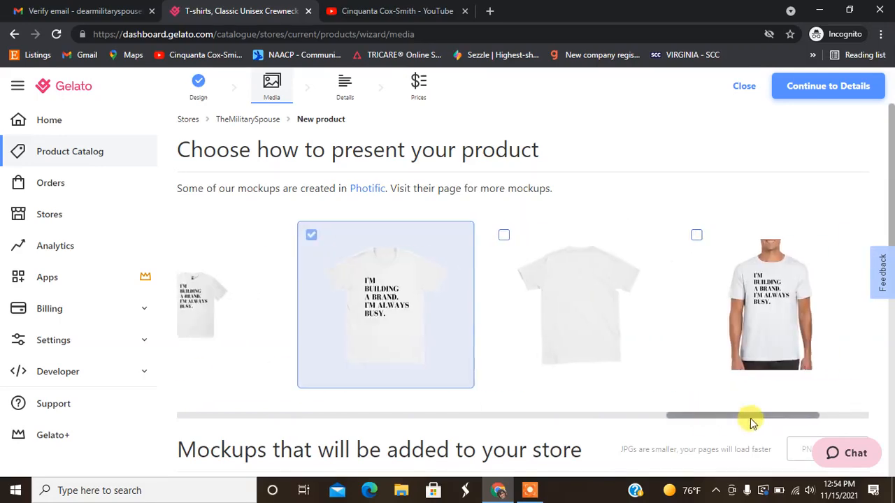
scroll(down, 3)
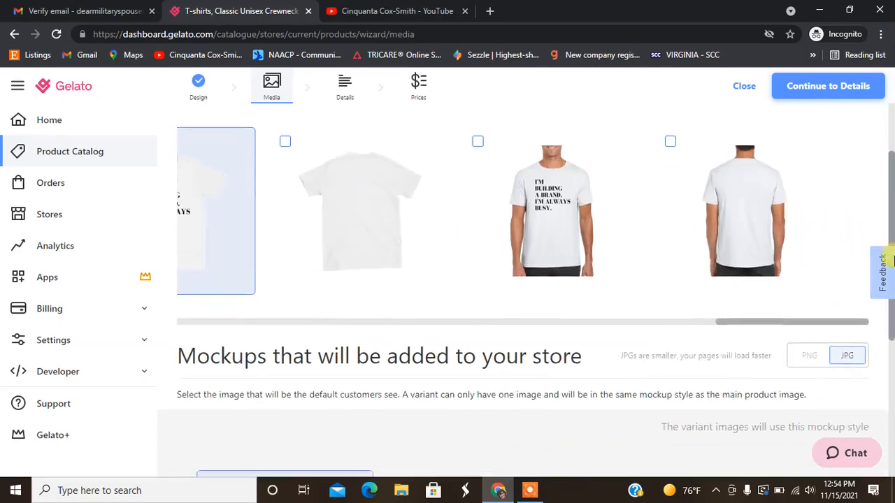
scroll(down, 3)
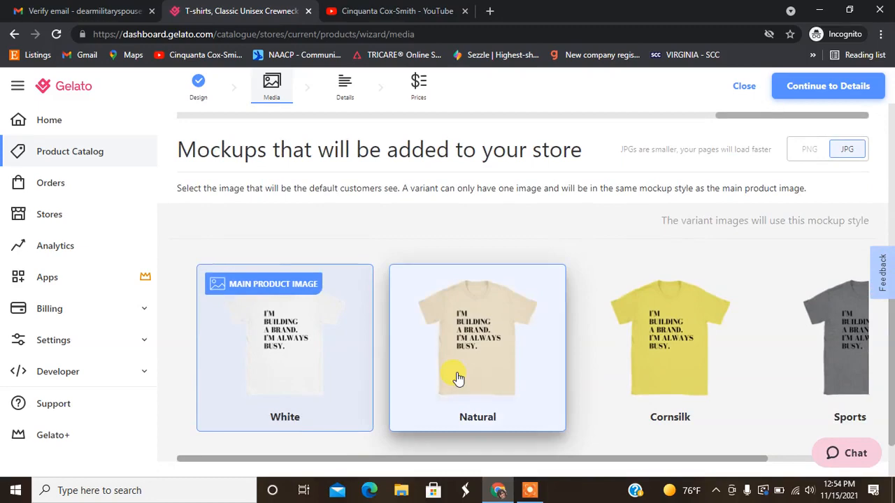
click(477, 348)
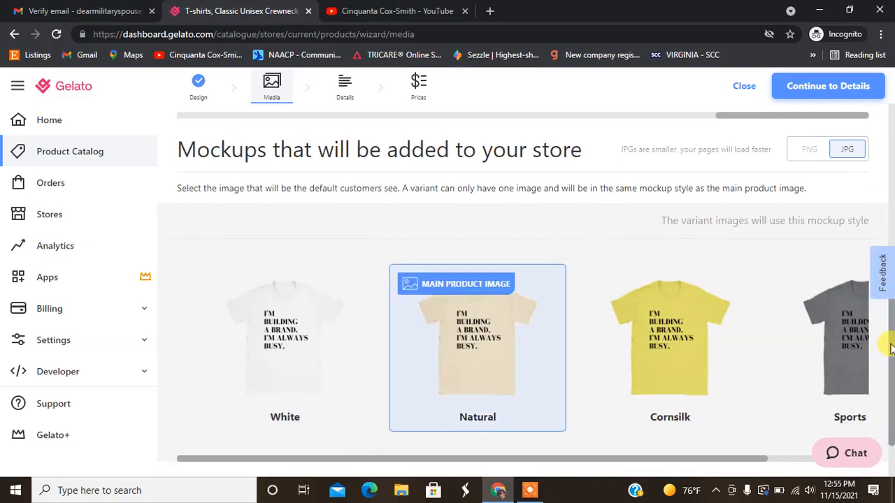
scroll(up, 3)
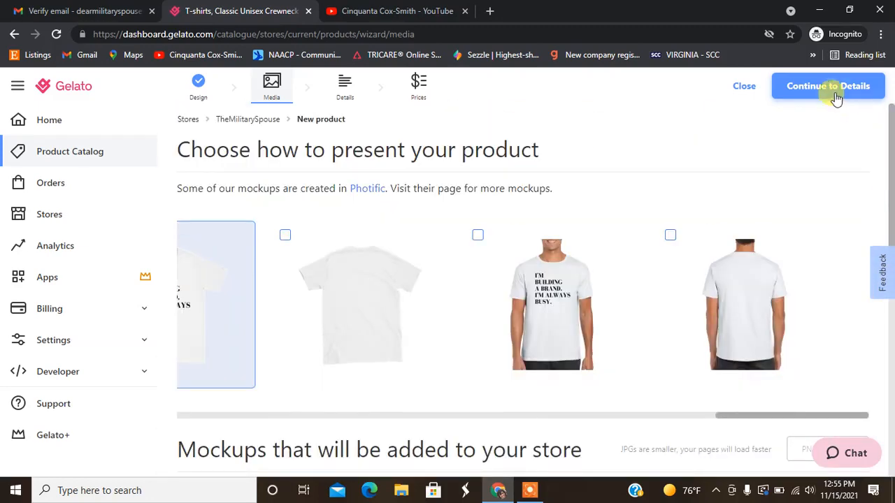
- Title the product 'I'm Building A Brand I'm Always Busy Unisex T-shirt'
click(828, 85)
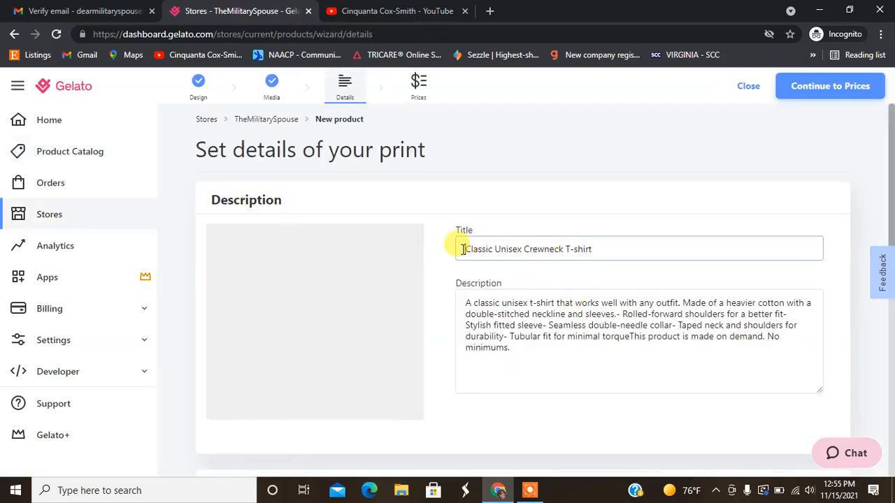
text(I'm Building A Brand I'm)
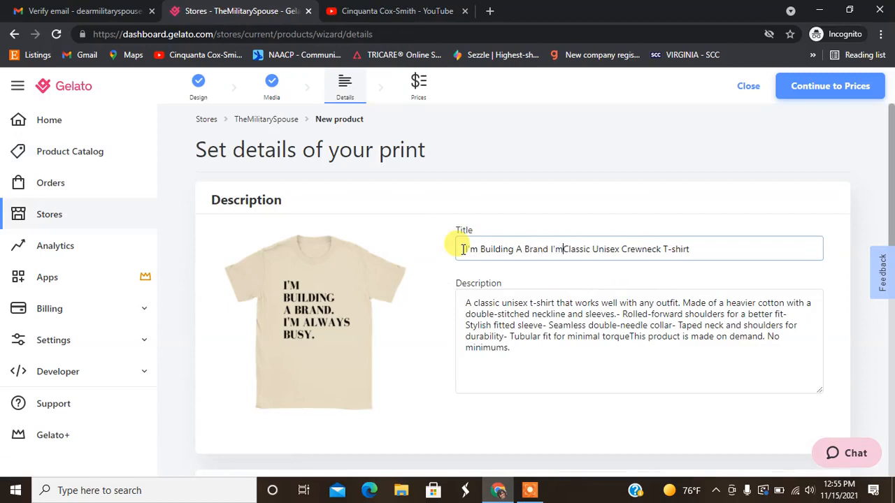
text(Always Busy)
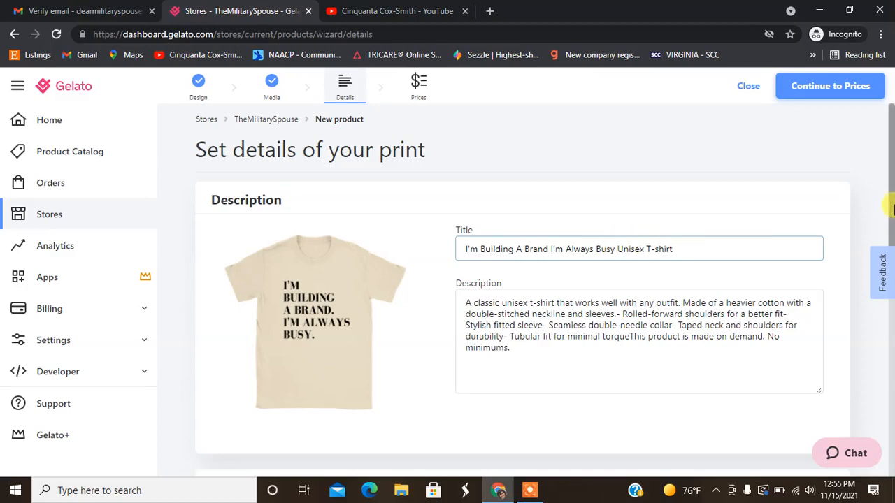
- Check the Tags list and leave 'Show product to store visitors' turned off
scroll(down, 3)
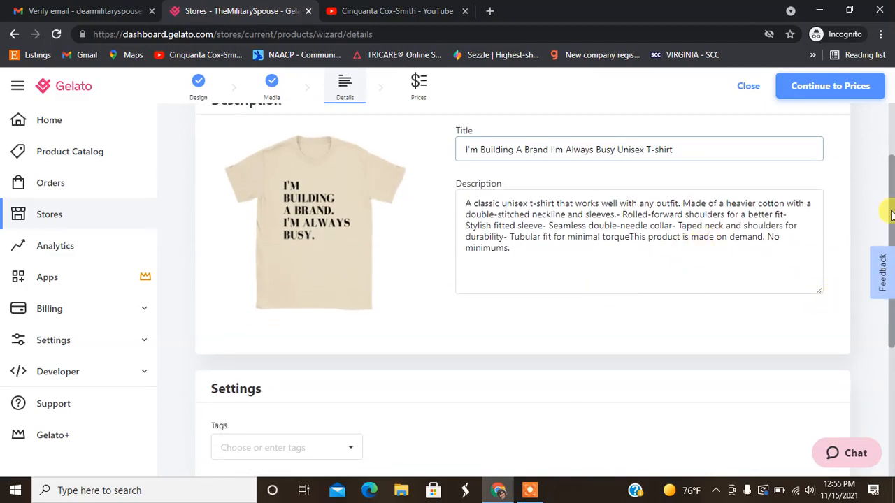
scroll(down, 3)
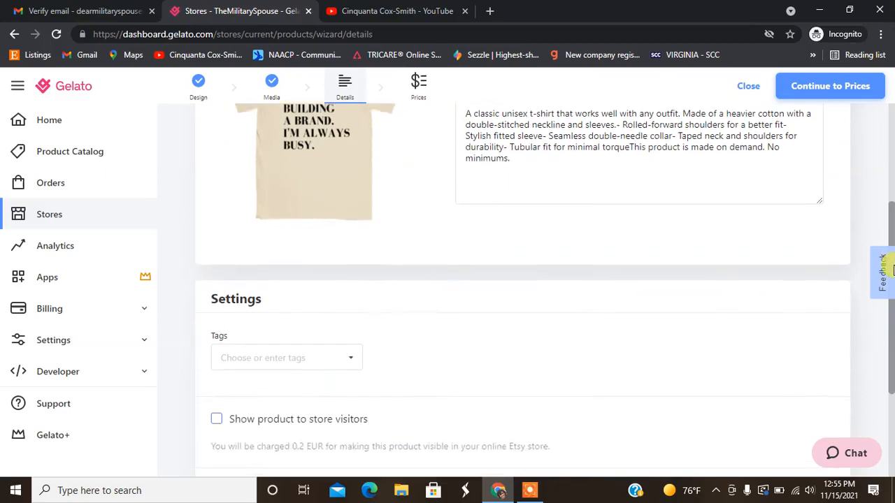
click(287, 279)
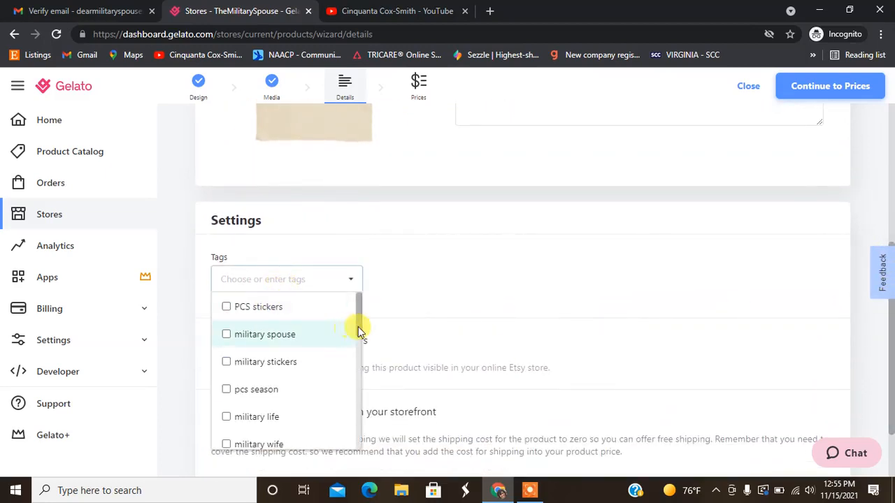
scroll(down, 3)
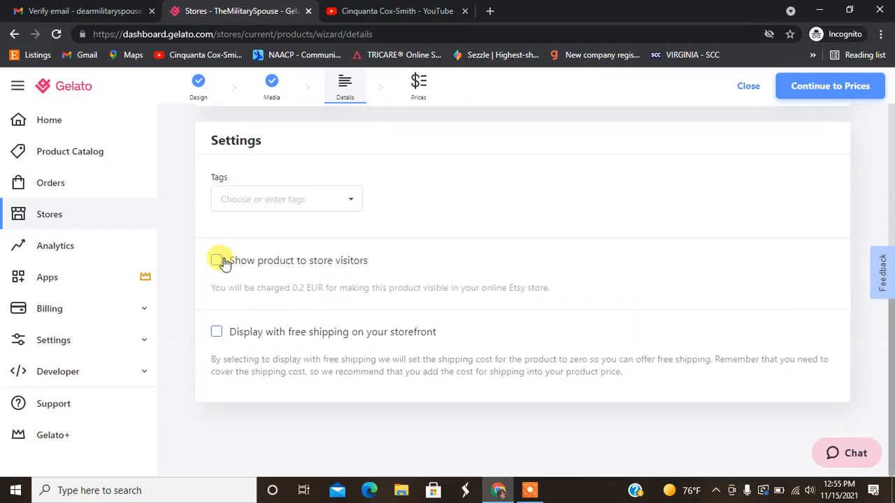
click(216, 260)
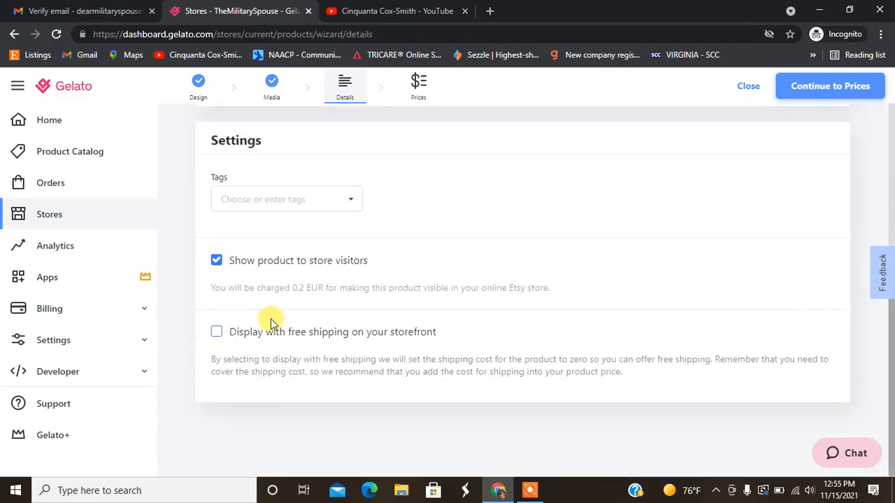
click(216, 260)
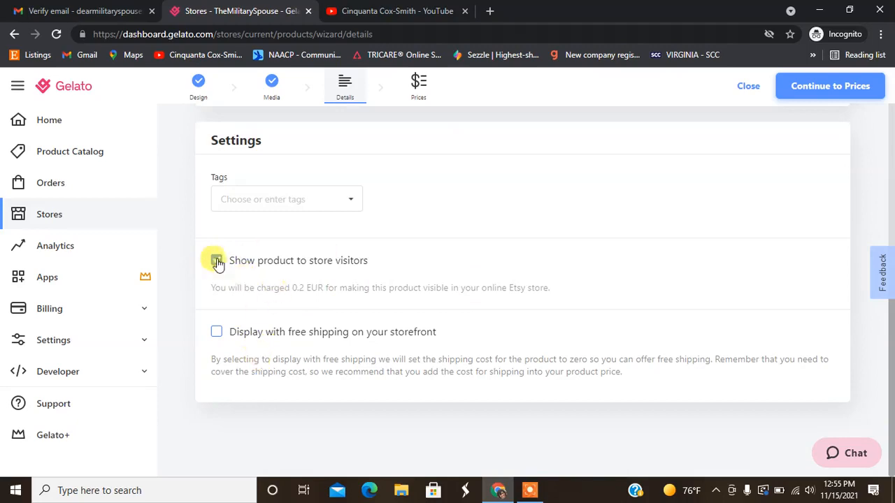
click(216, 260)
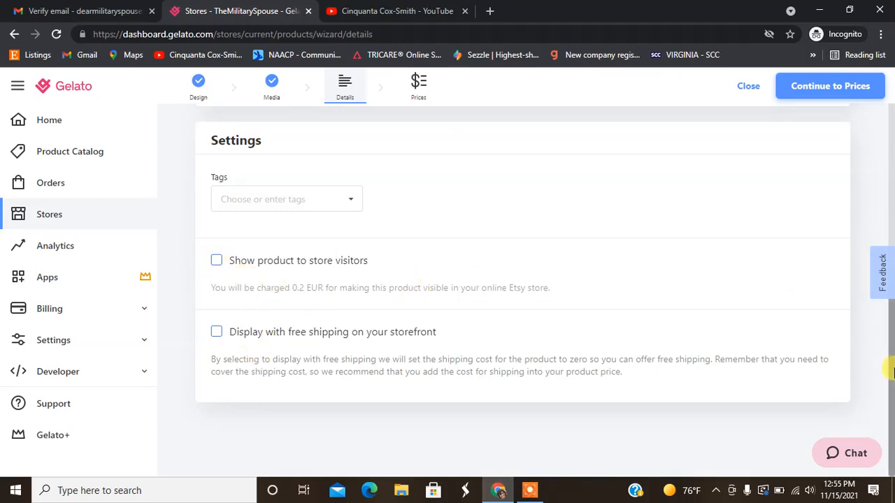
mouse_move(830, 86)
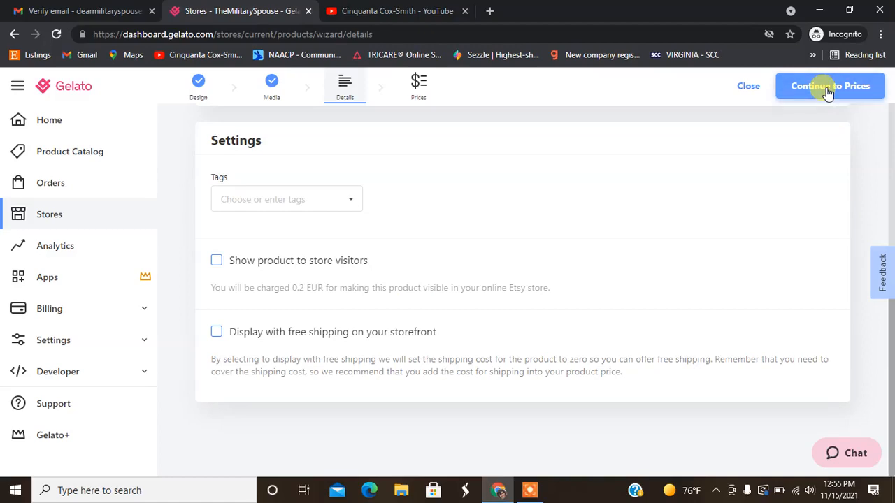
- Raise the profit increase to 13.58 USD so S–XL variants retail at 25.00 USD
click(829, 85)
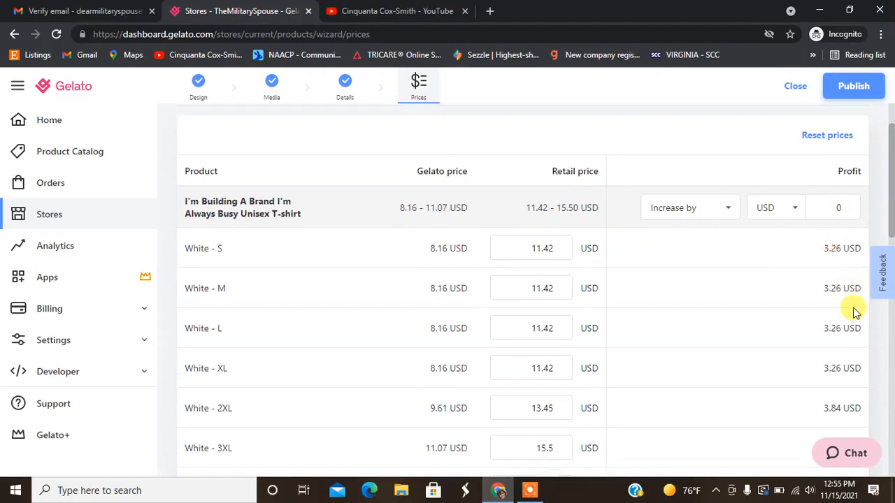
mouse_move(479, 313)
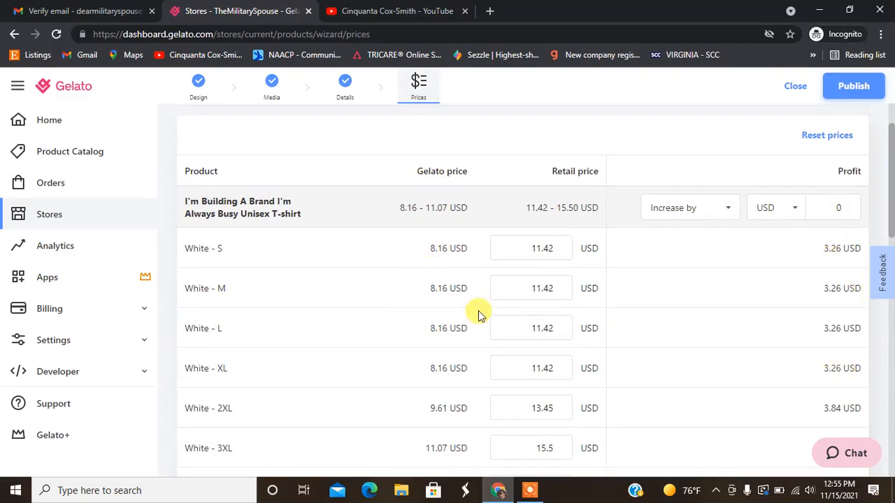
mouse_move(522, 248)
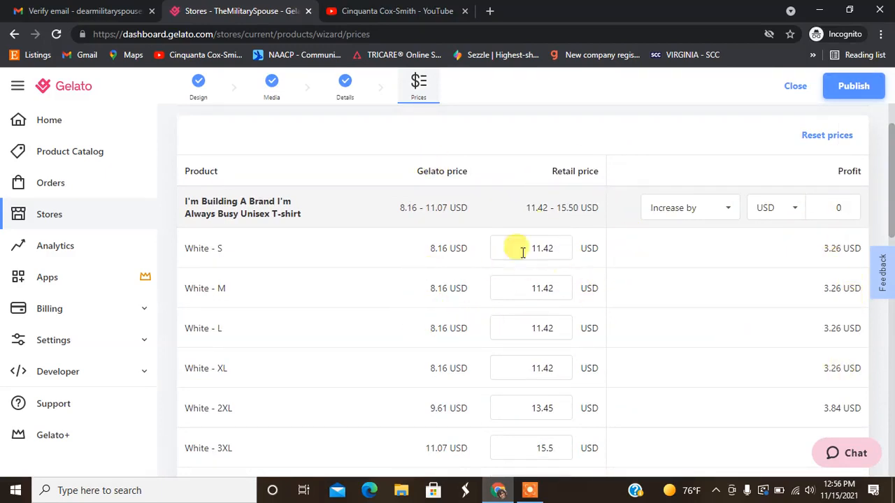
mouse_move(832, 208)
text(13)
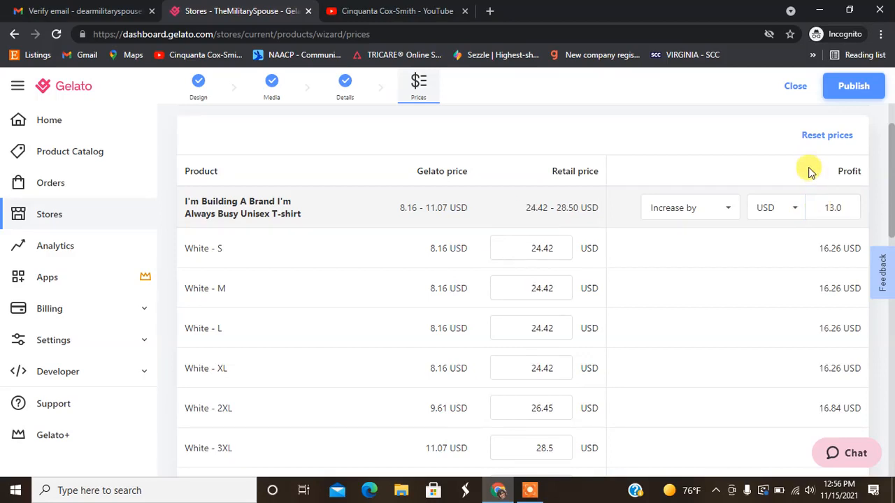
click(832, 208)
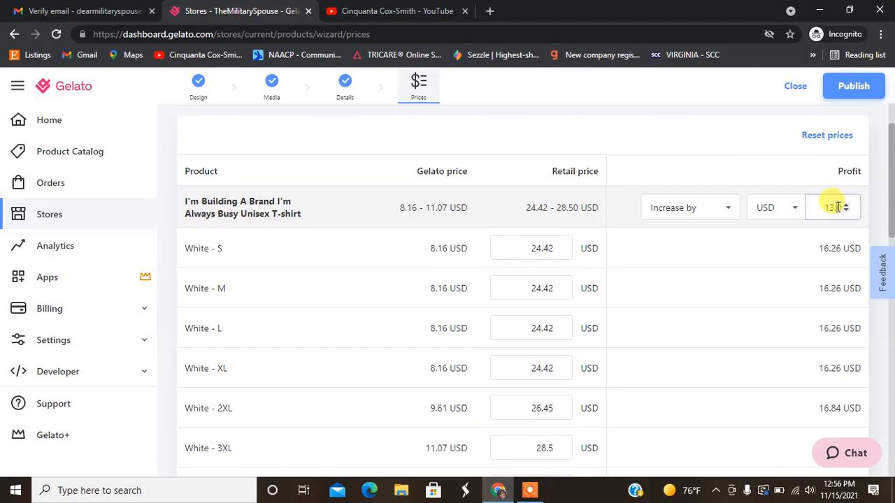
click(844, 204)
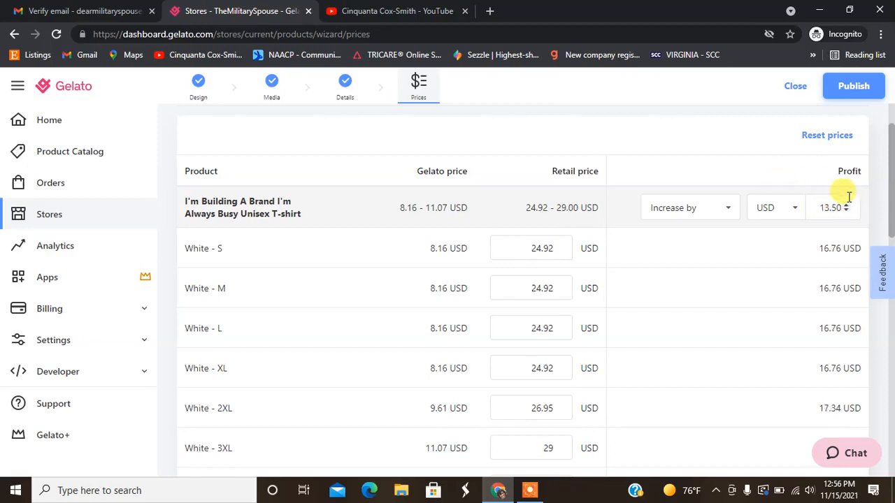
click(845, 211)
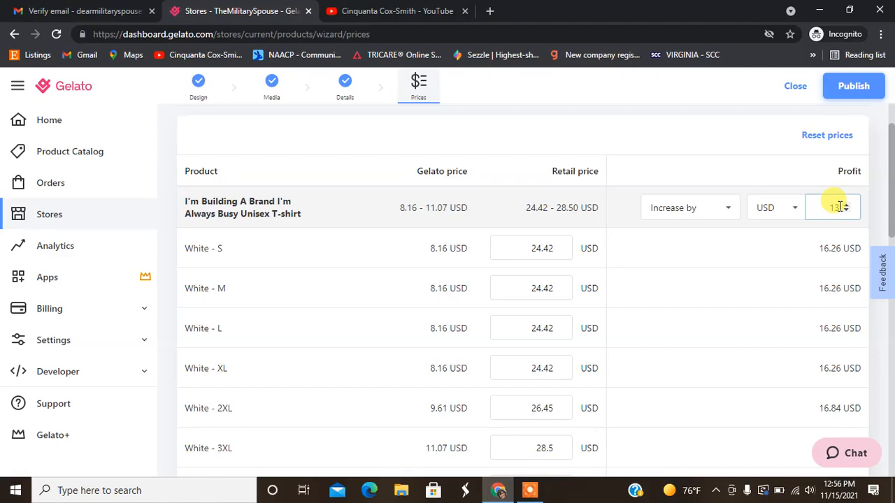
click(845, 204)
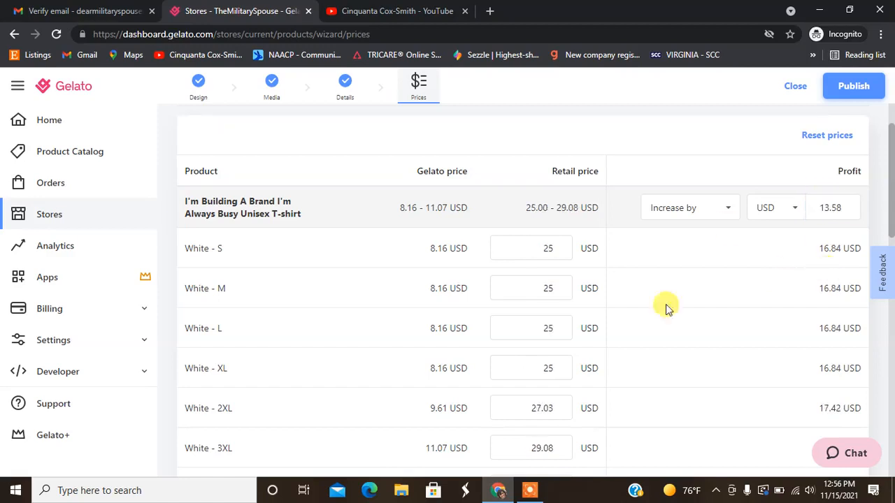
mouse_move(538, 398)
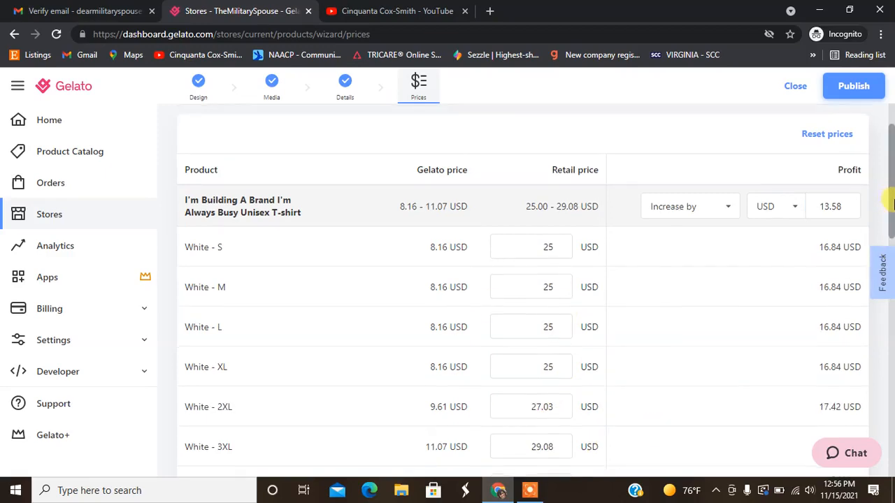
scroll(down, 3)
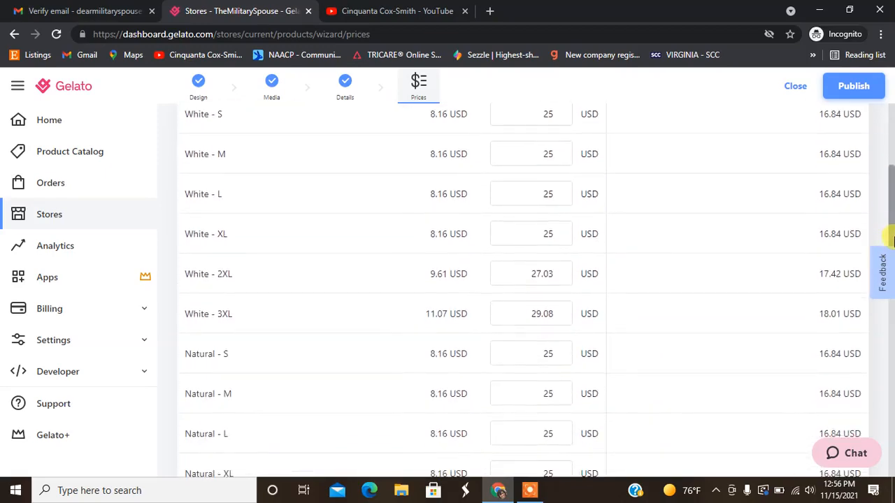
scroll(down, 3)
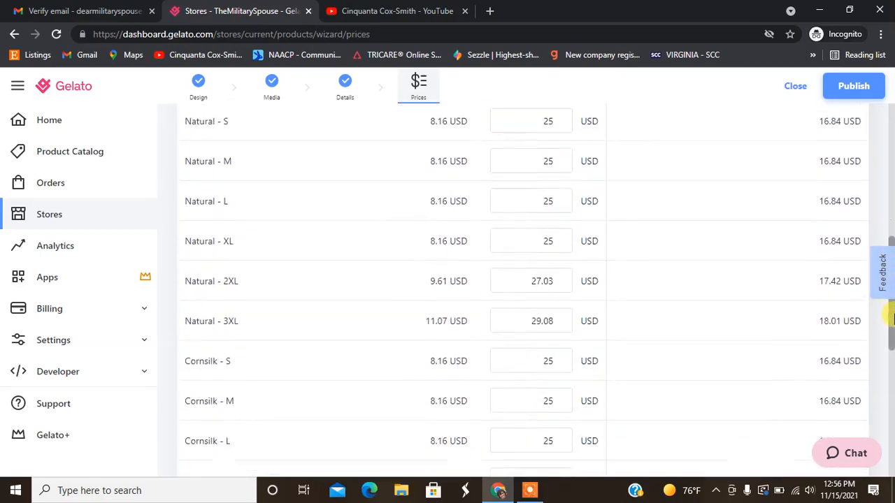
scroll(up, 3)
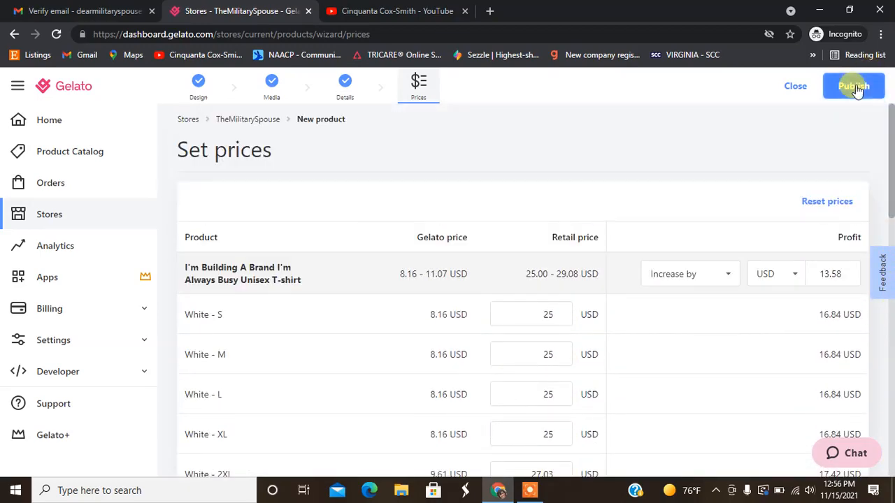
- Publish the T-shirt to TheMilitarySpouse Etsy store and review its product list
click(853, 85)
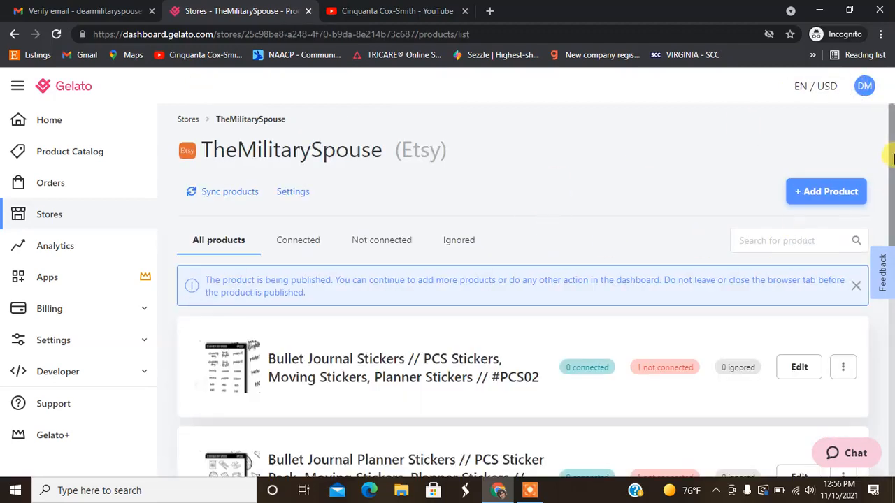
scroll(down, 3)
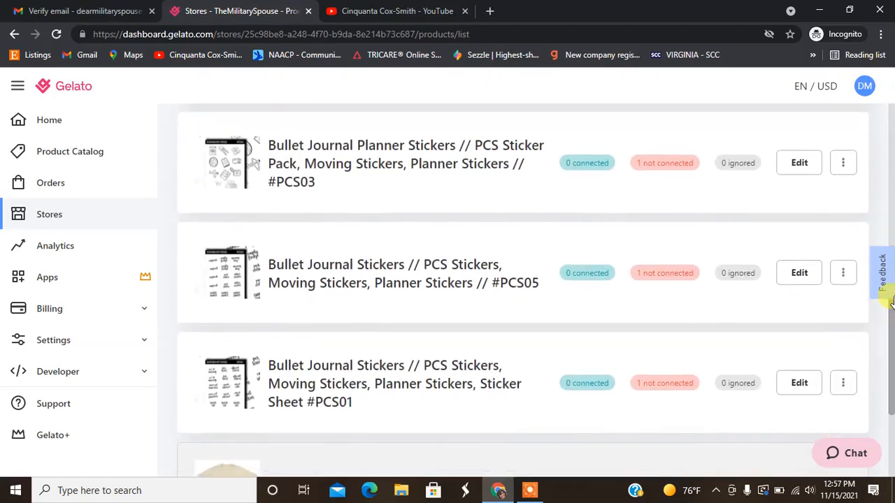
scroll(down, 3)
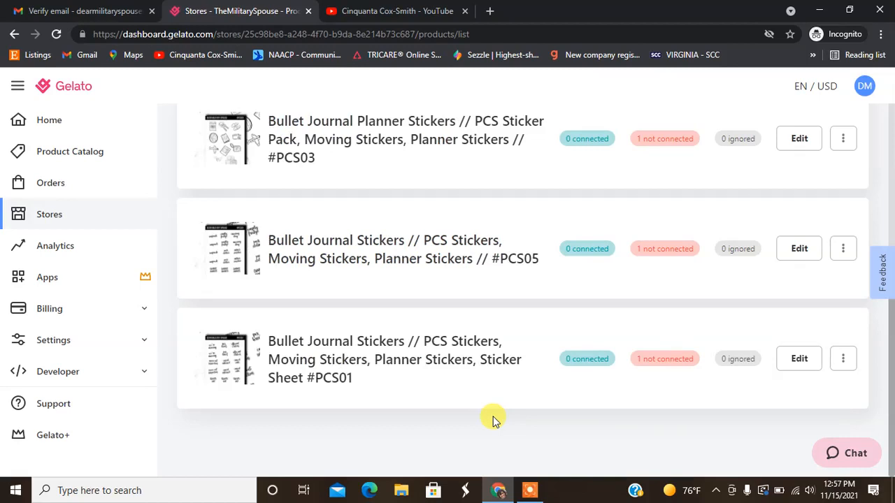
mouse_move(888, 378)
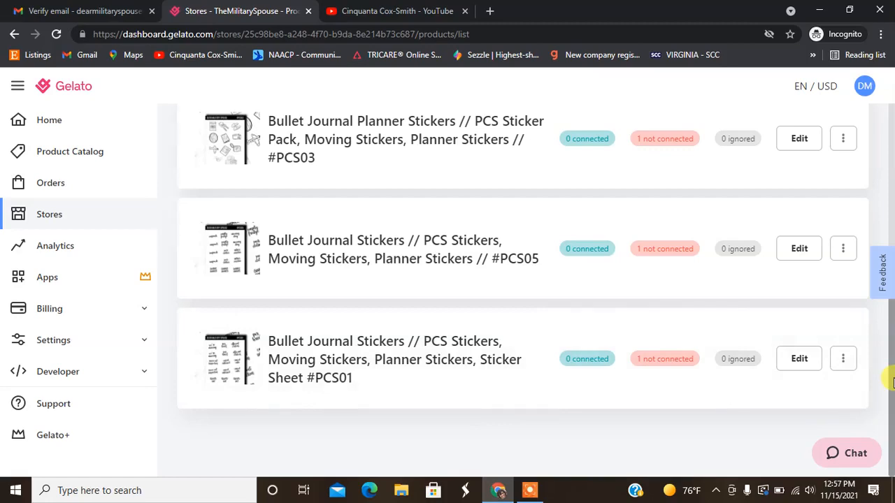
- Return to Home and reload so the checklist shows 4 of 5 tasks done
click(49, 119)
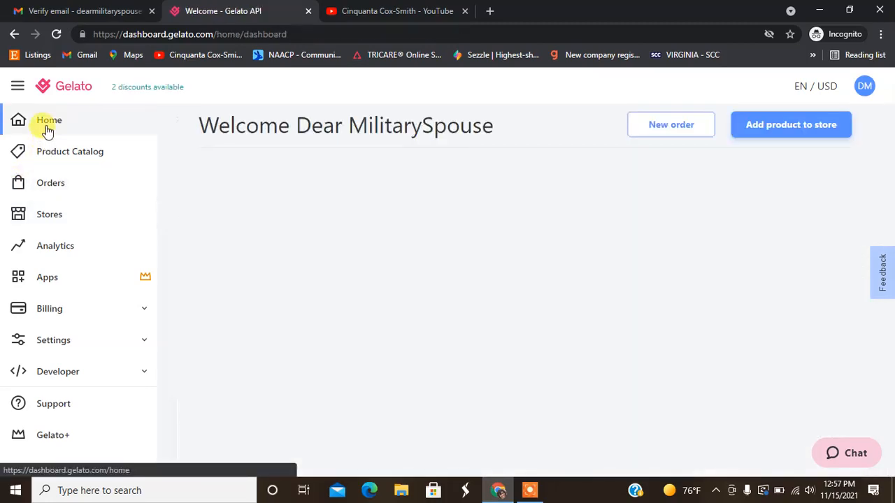
click(49, 120)
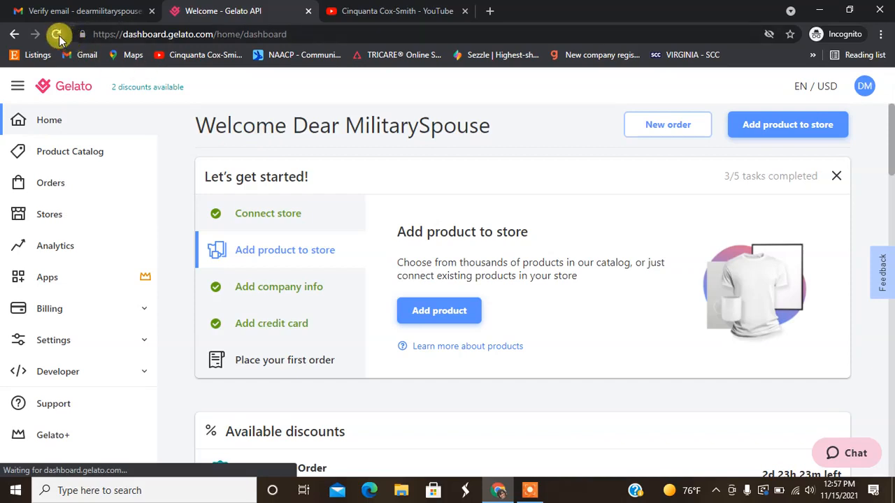
click(56, 33)
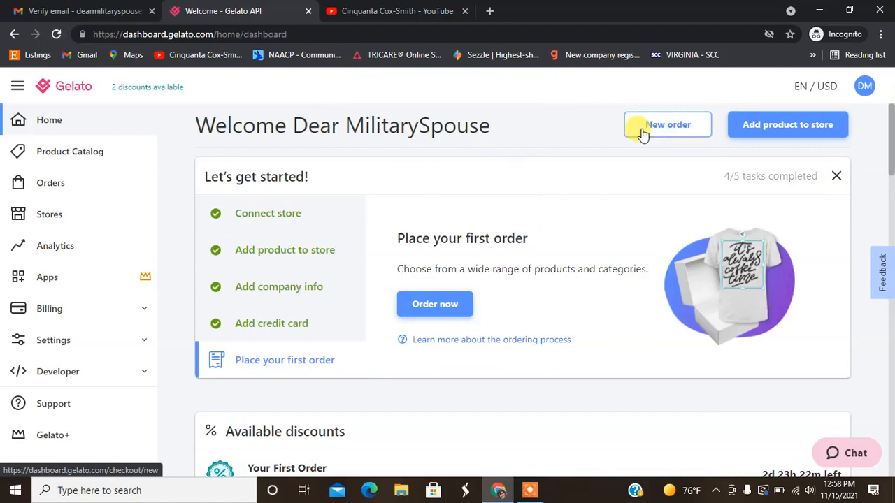
- Start a new order and browse existing products from the TheMilitarySpouse store
click(667, 124)
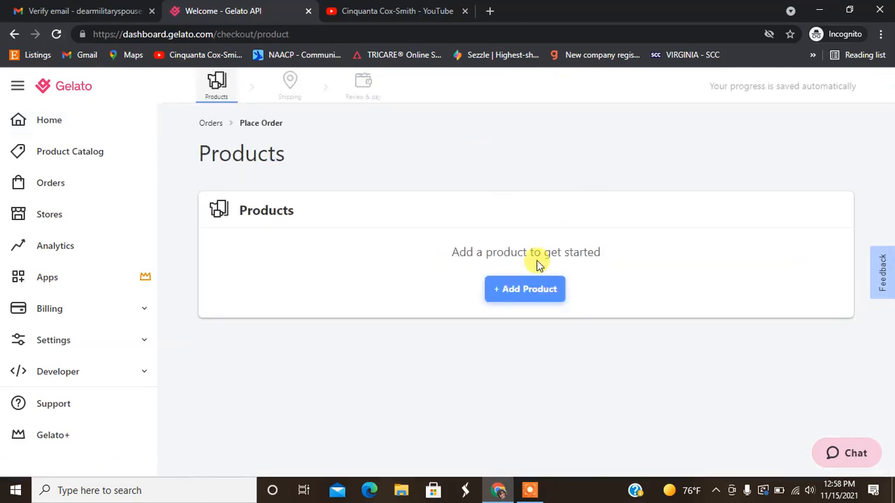
mouse_move(514, 297)
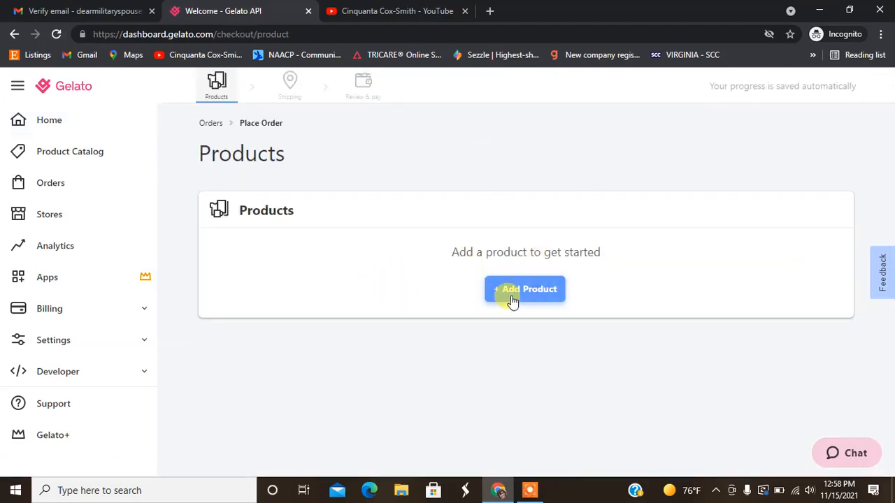
click(525, 289)
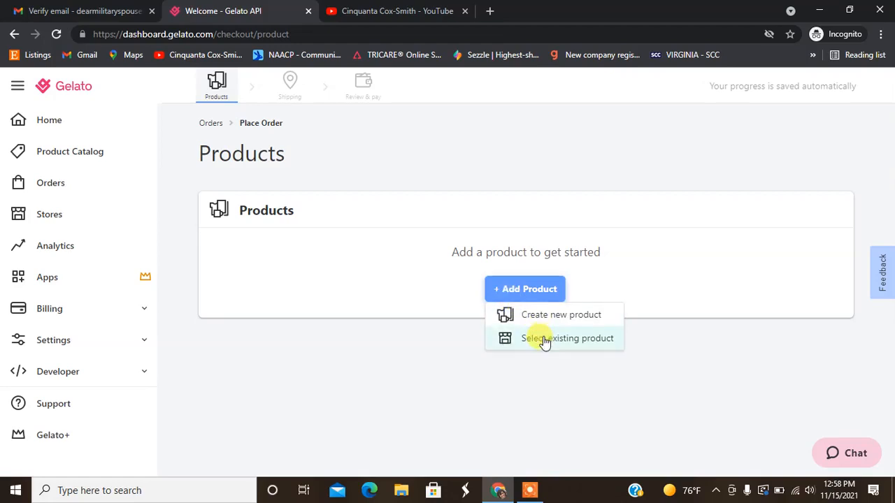
click(567, 338)
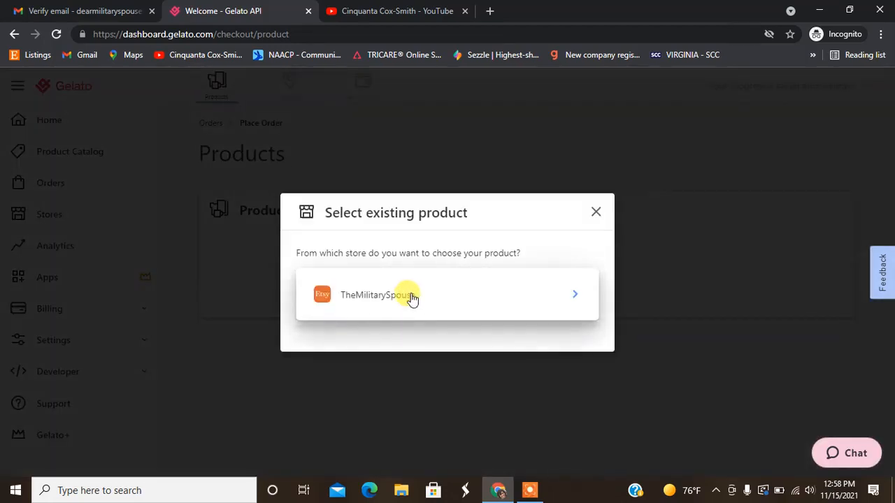
click(447, 294)
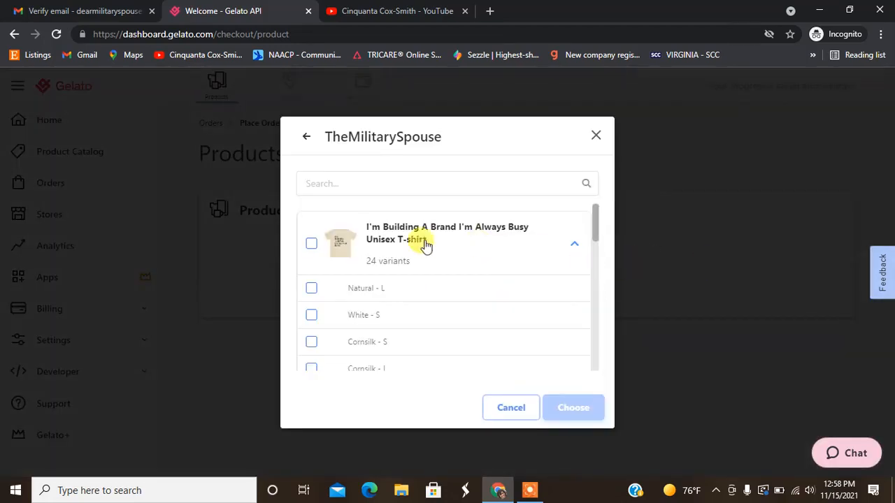
- Add one Medium White slogan T-shirt to the draft order
click(574, 243)
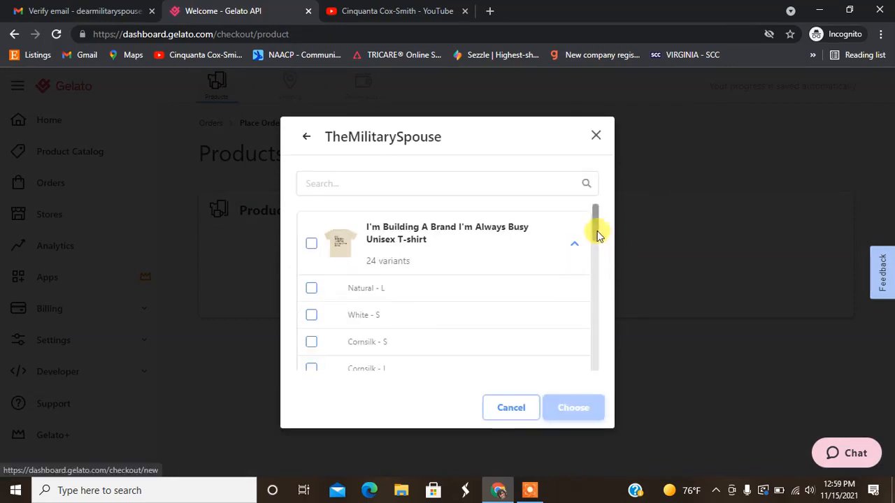
scroll(down, 3)
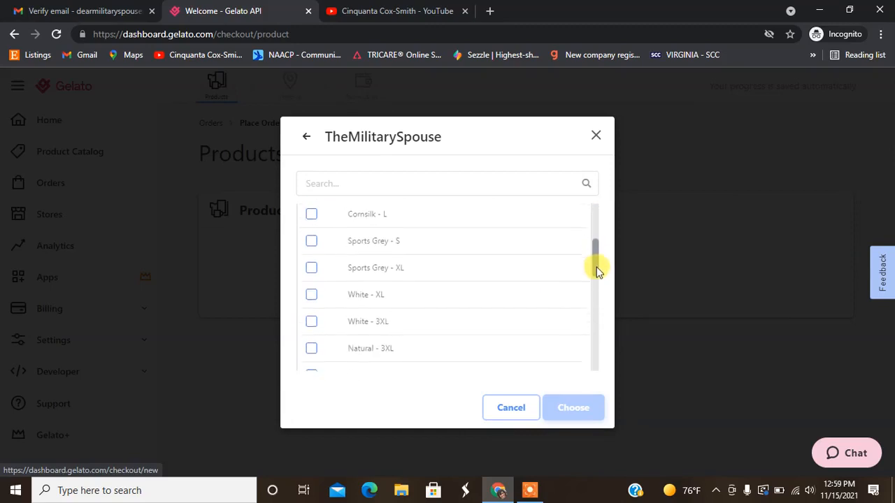
scroll(down, 3)
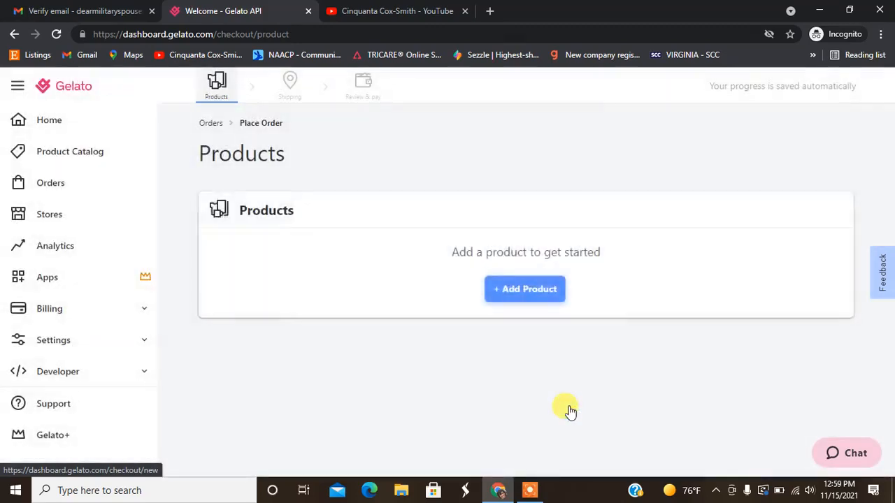
click(524, 288)
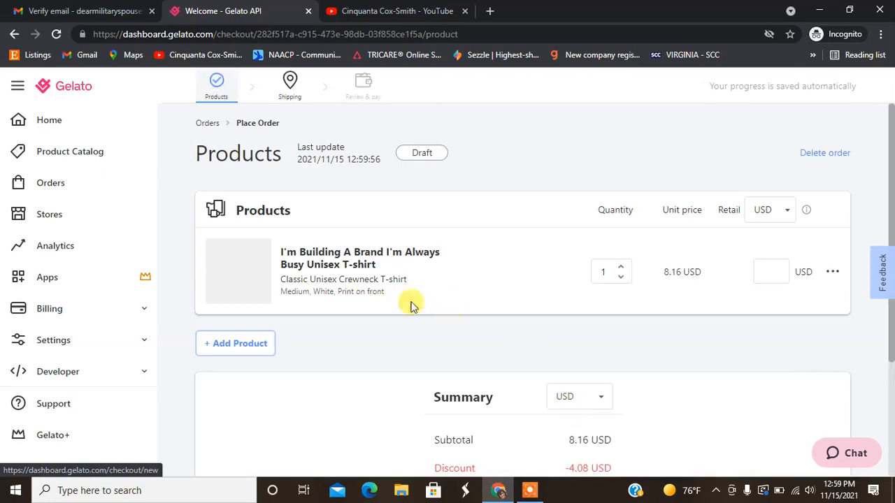
scroll(up, 3)
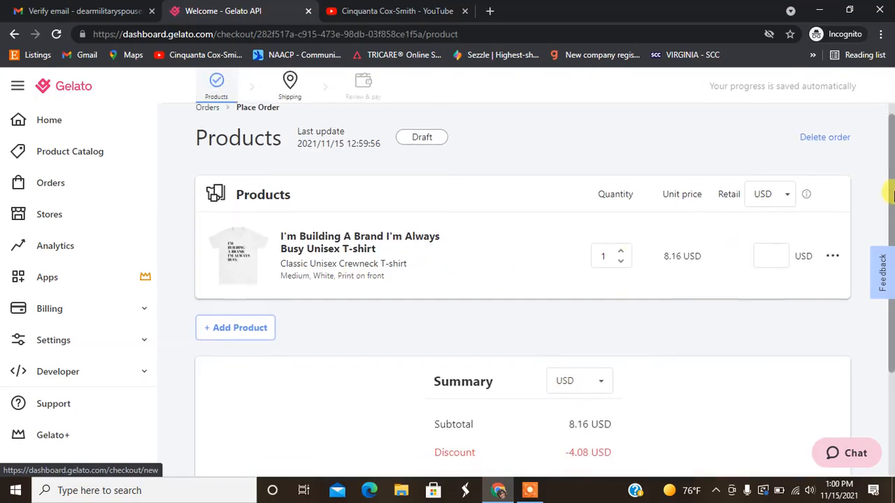
scroll(down, 3)
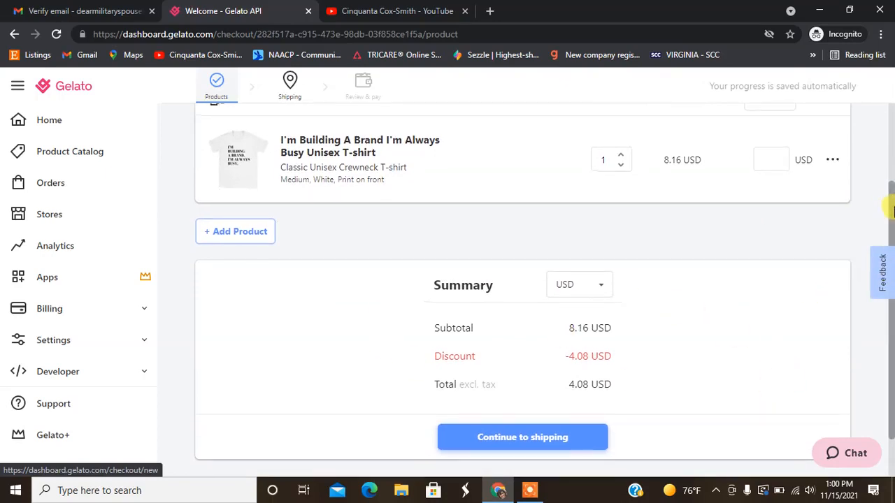
scroll(down, 3)
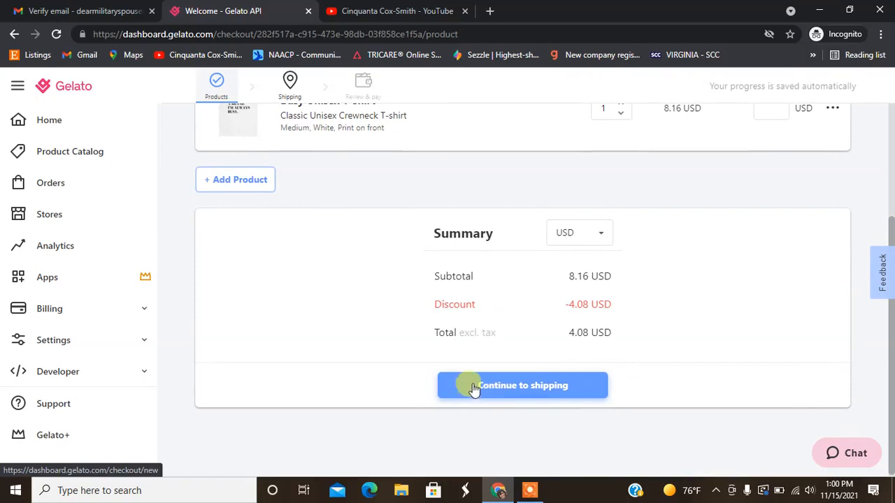
- Continue the draft order to shipping and review the empty Shipping Address form
click(522, 386)
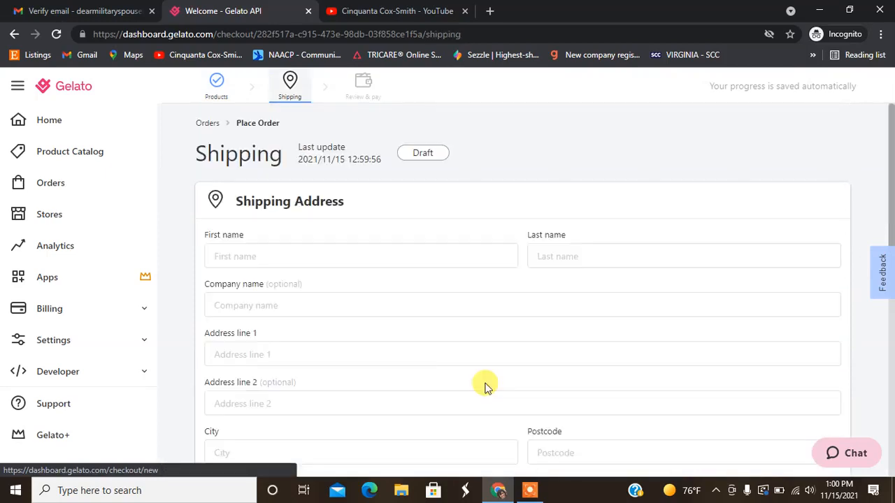
scroll(down, 3)
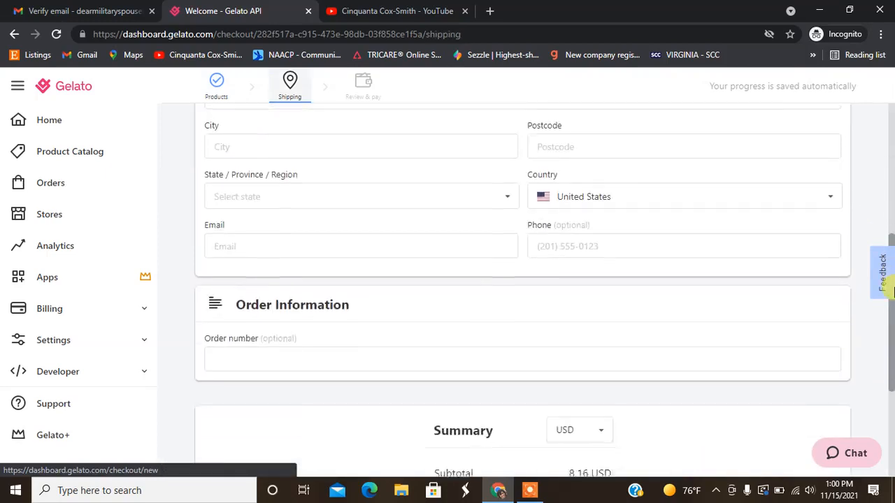
scroll(down, 3)
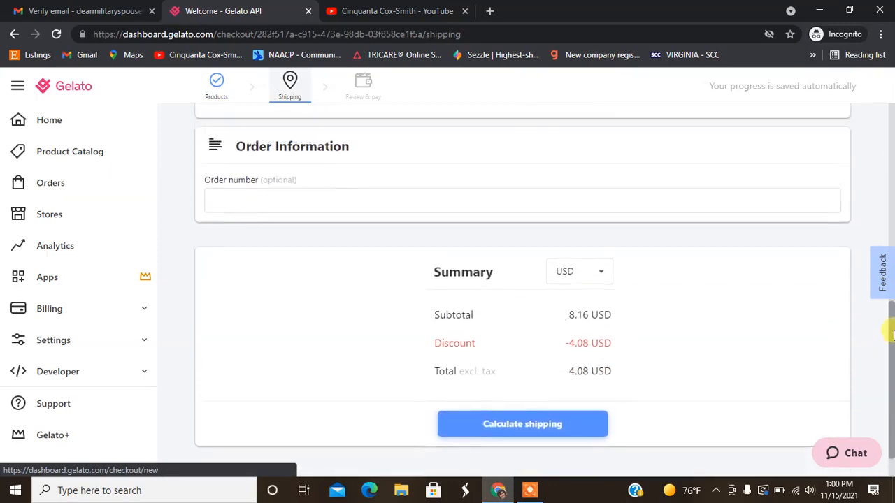
scroll(up, 3)
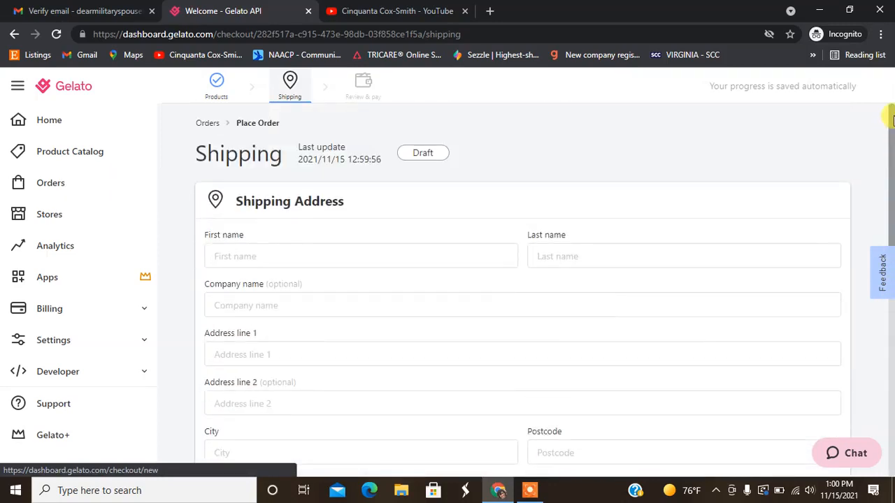